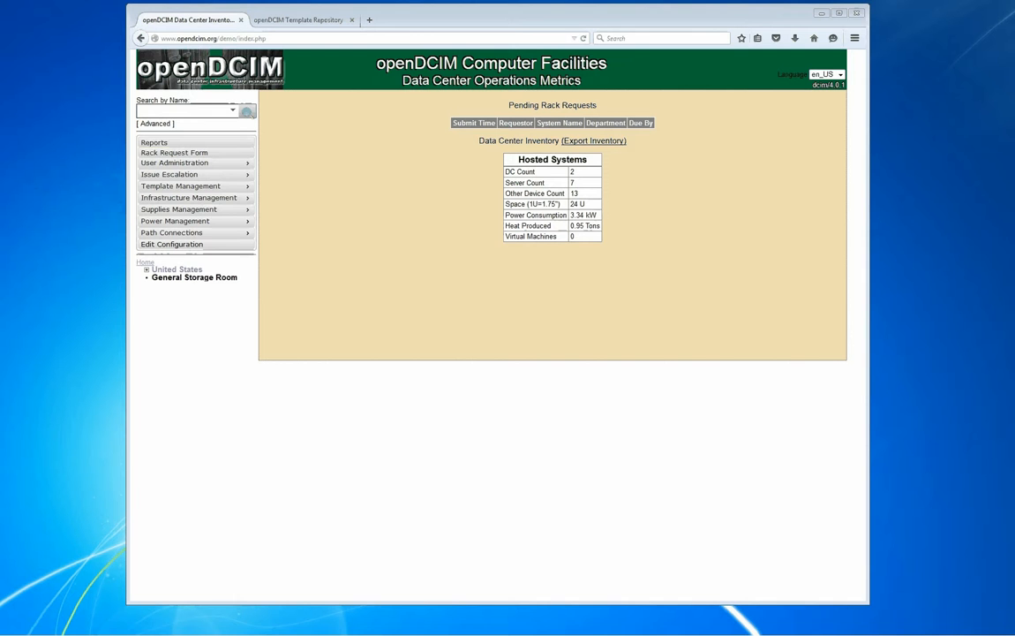
mouse_move(3, 204)
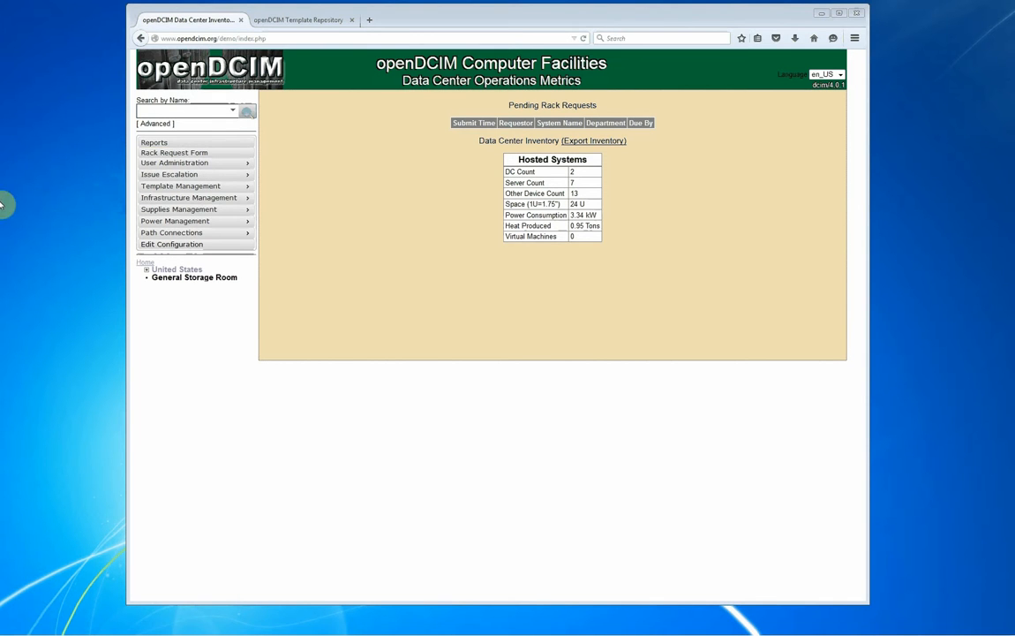
Bring up the Template Repository overview with 67 manufacturers and 20 device templates.
left_click(301, 19)
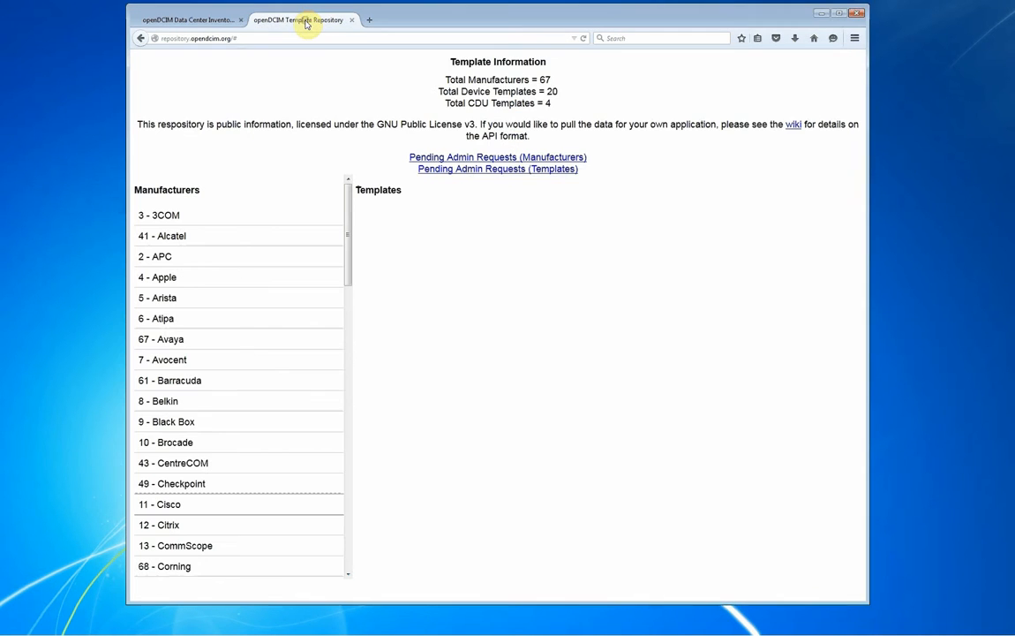
mouse_move(185, 39)
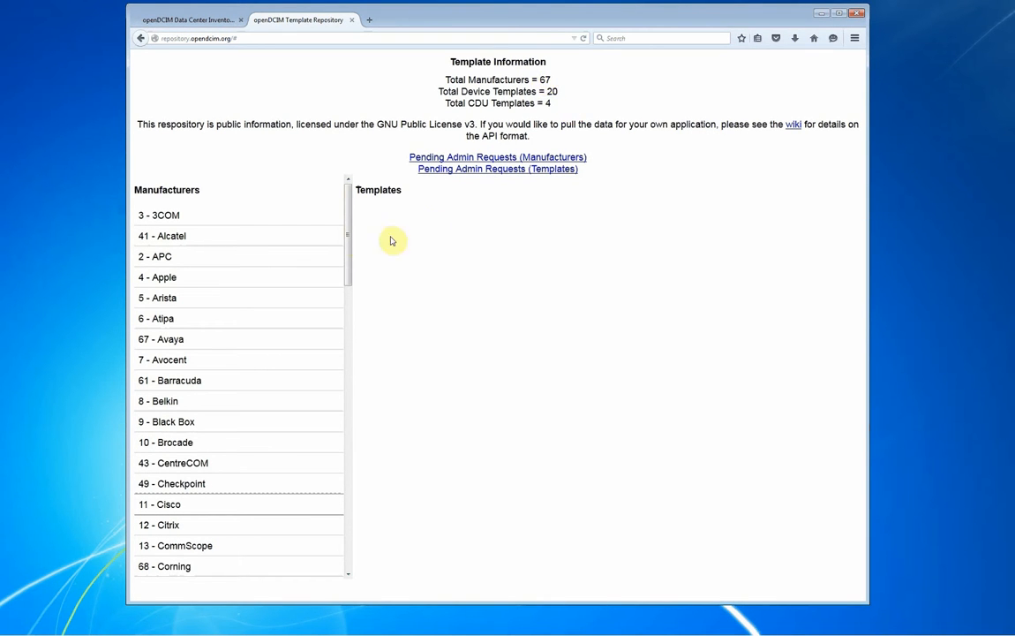
scroll("down", 3)
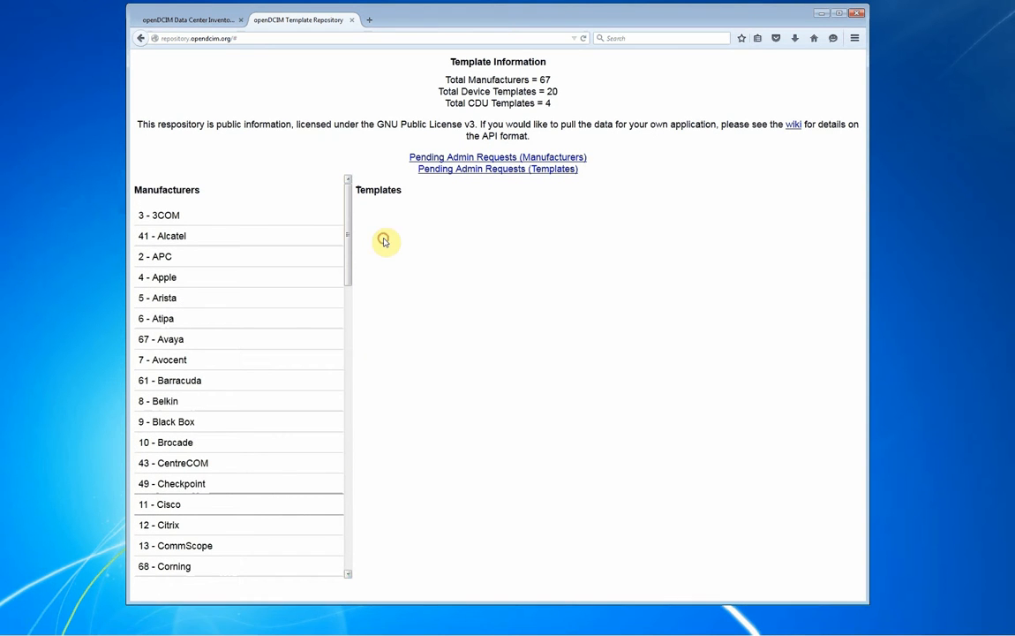
mouse_move(554, 79)
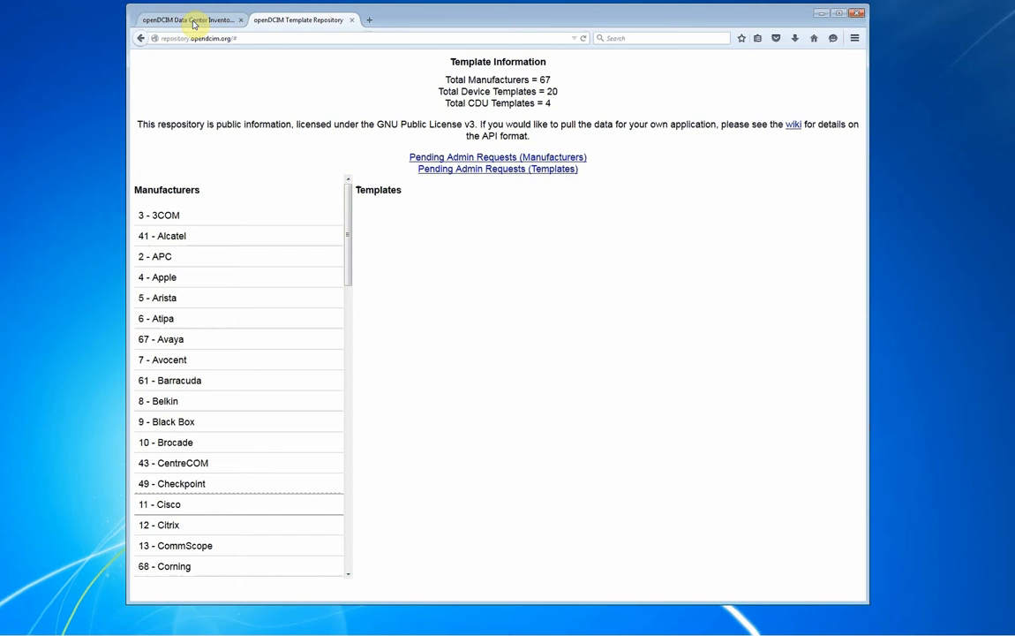
Load wiki.opendcim.org in a new tab and reach the Integration section.
left_click(369, 20)
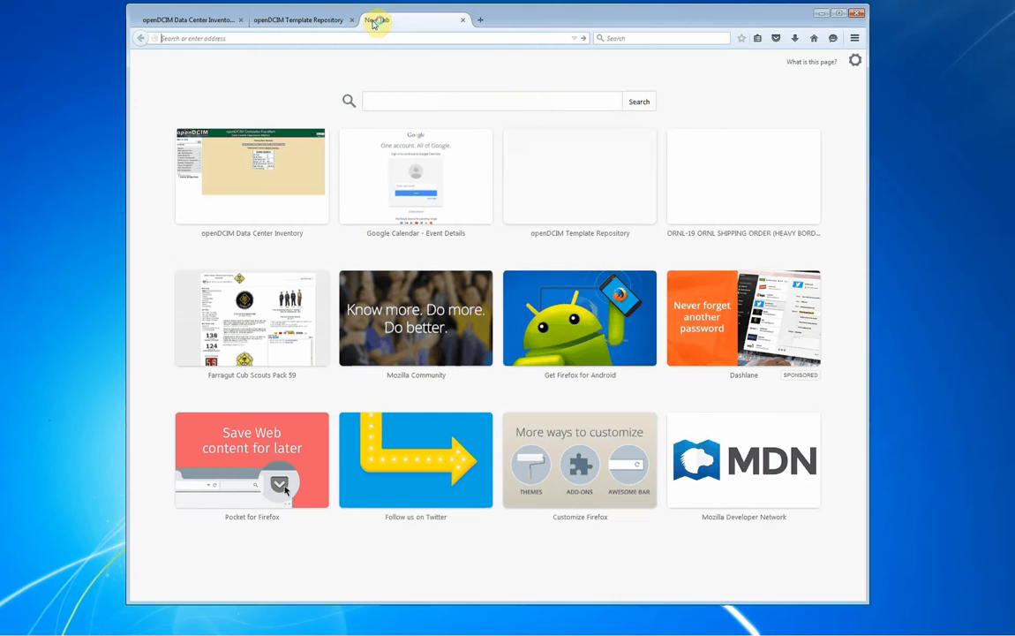
type("wiki.")
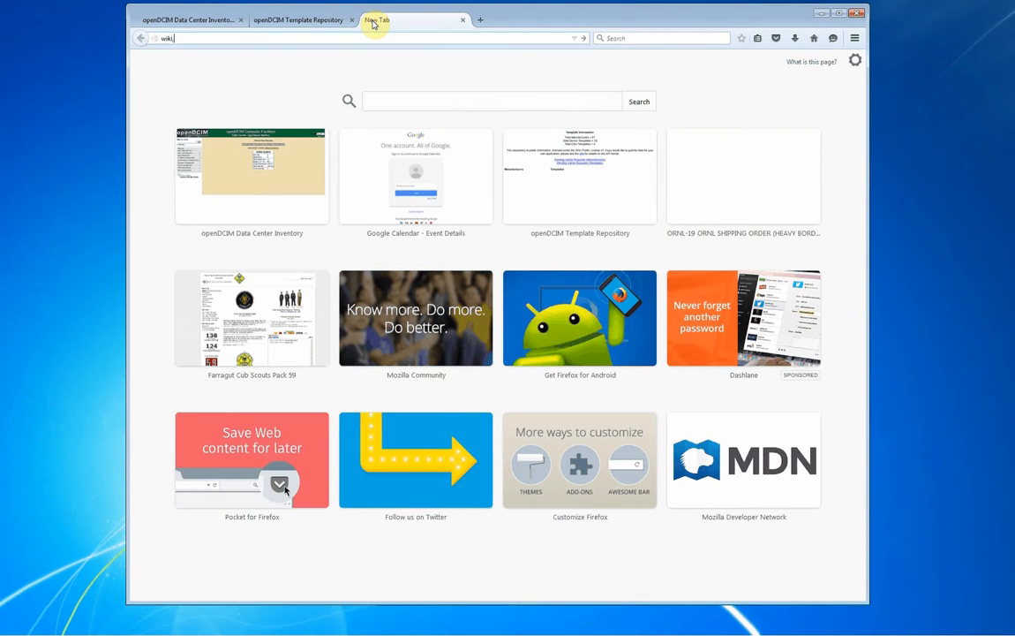
type("opendcim.org/wiki/index.php/Main_Page")
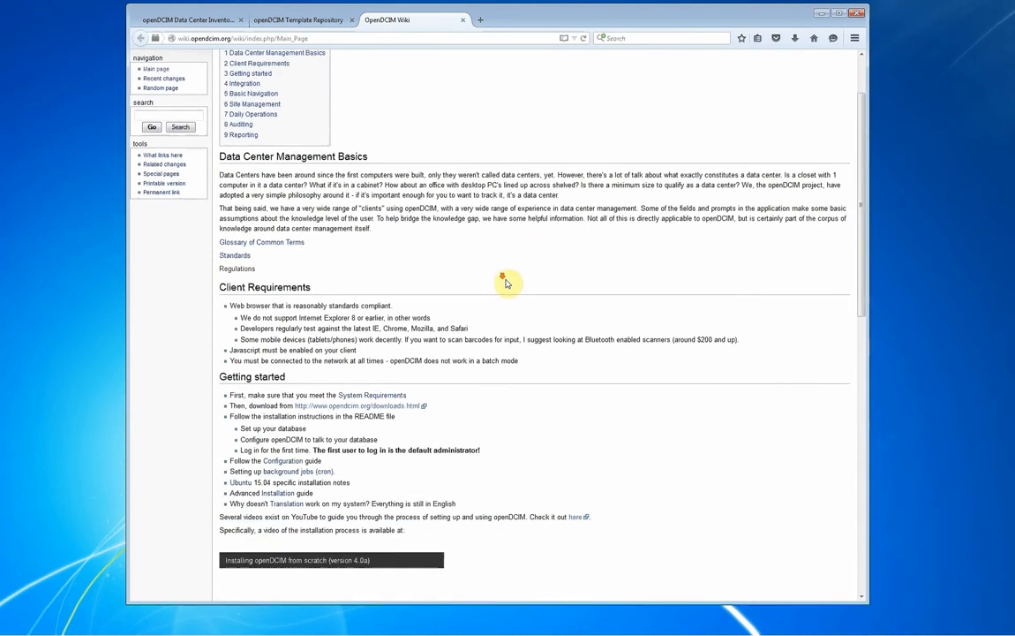
scroll("down", 3)
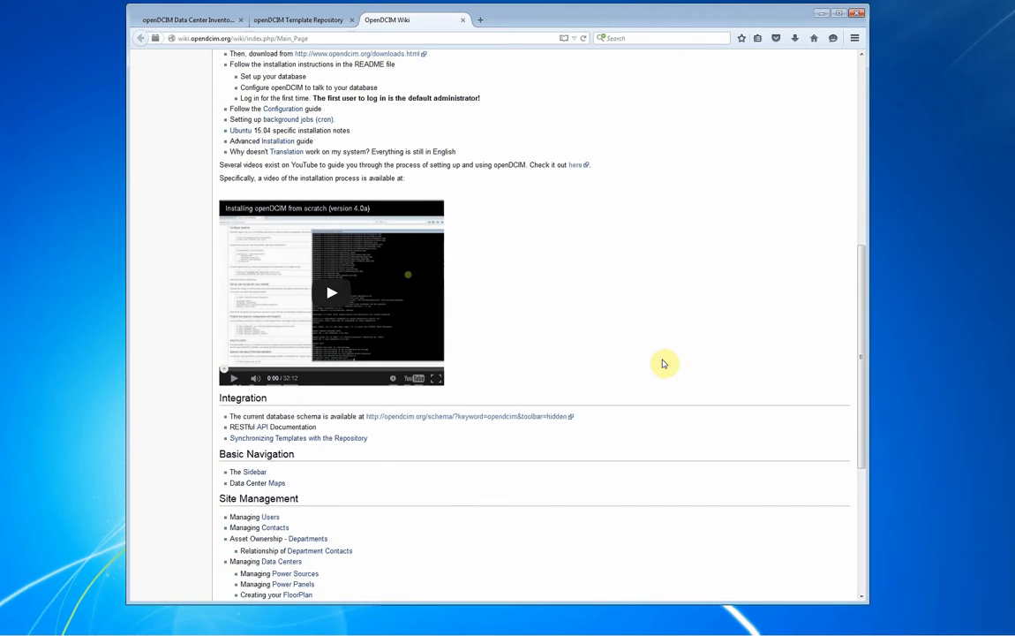
mouse_move(275, 438)
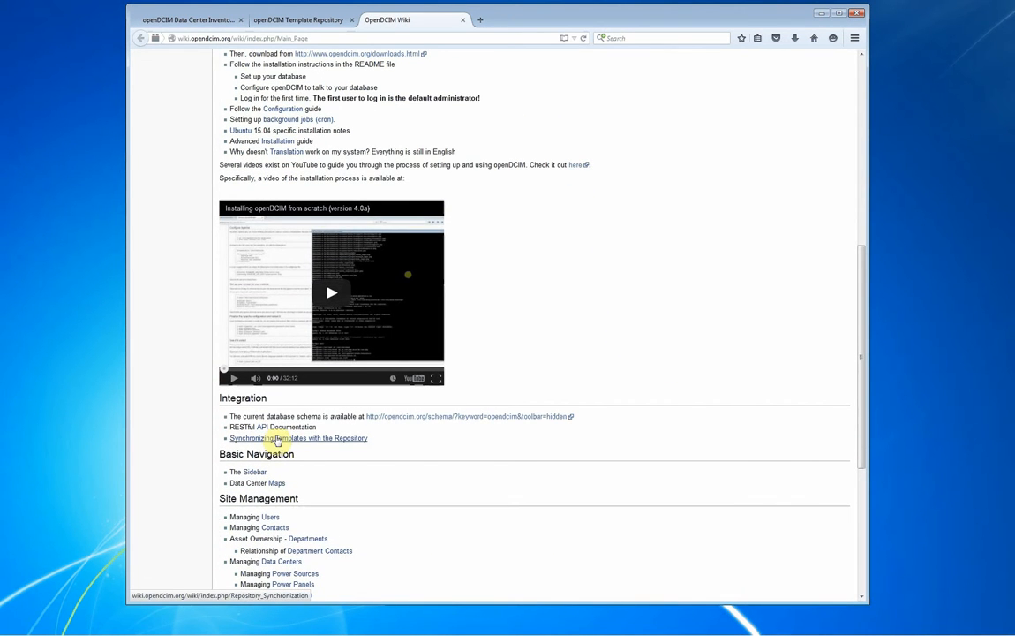
Read the Repository Synchronization article, highlighting its internet and repository access requirements.
left_click(298, 438)
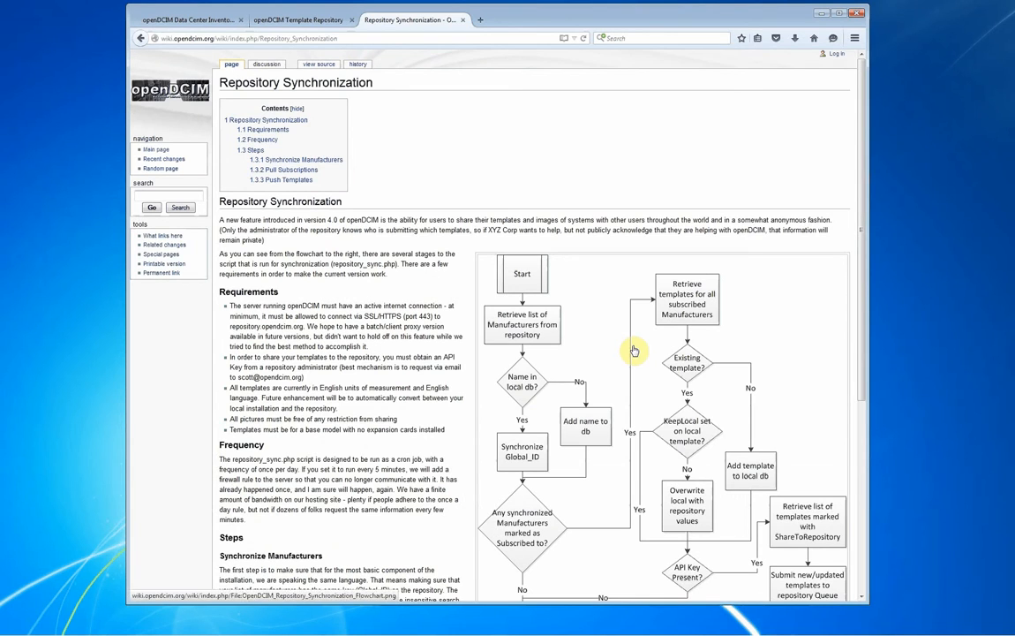
scroll("down", 3)
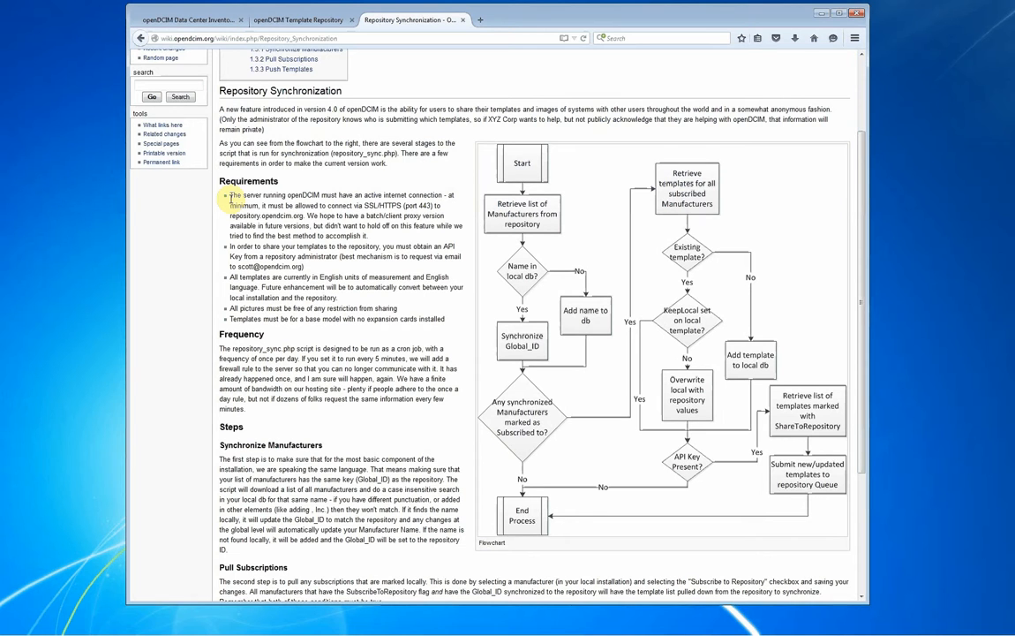
mouse_move(232, 197)
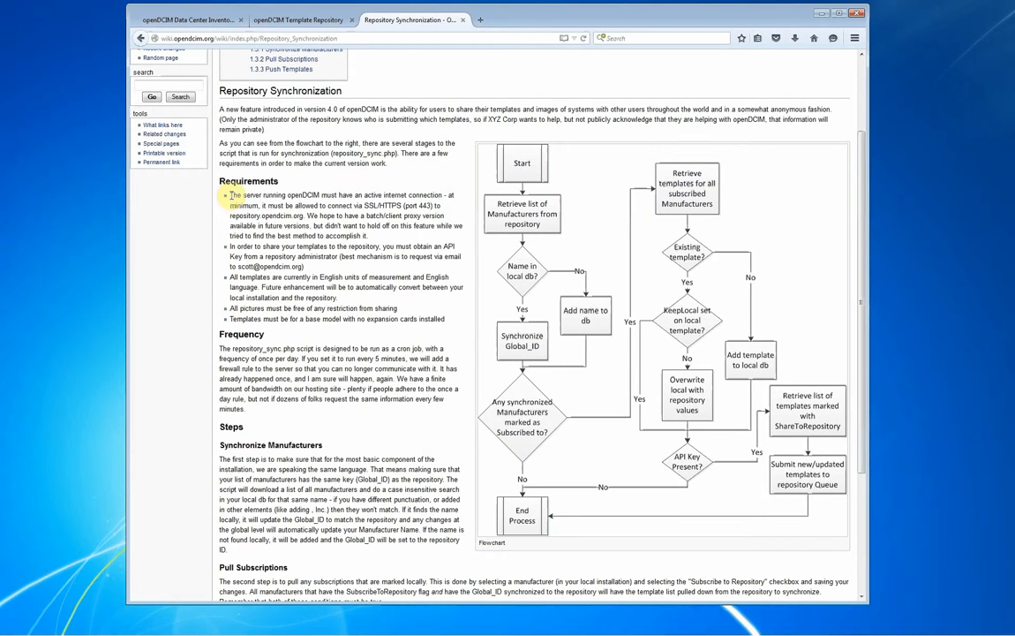
left_click_drag(228, 194, 362, 194)
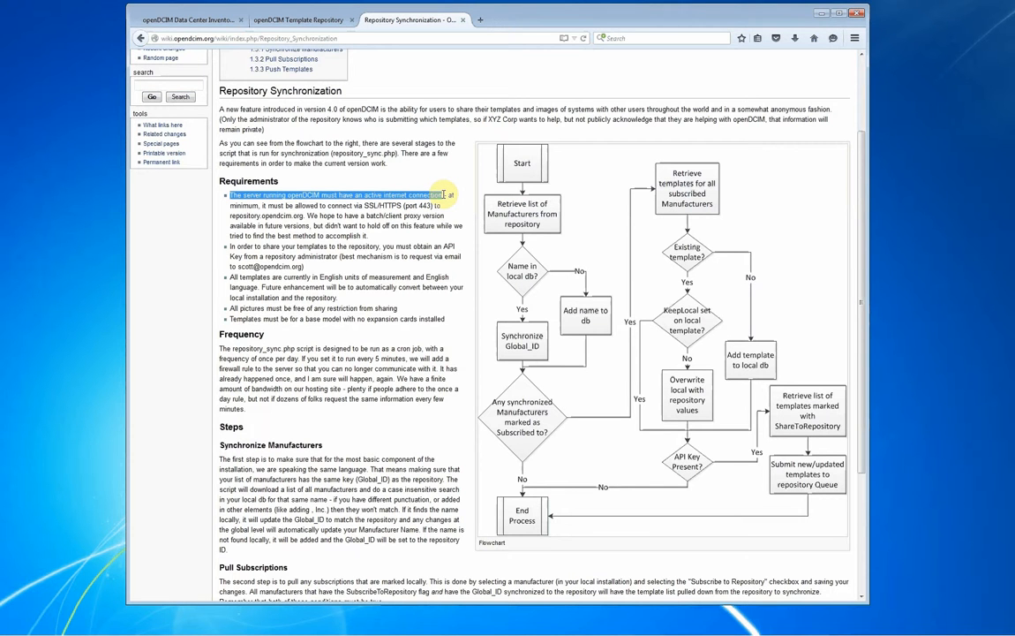
left_click_drag(445, 195, 441, 204)
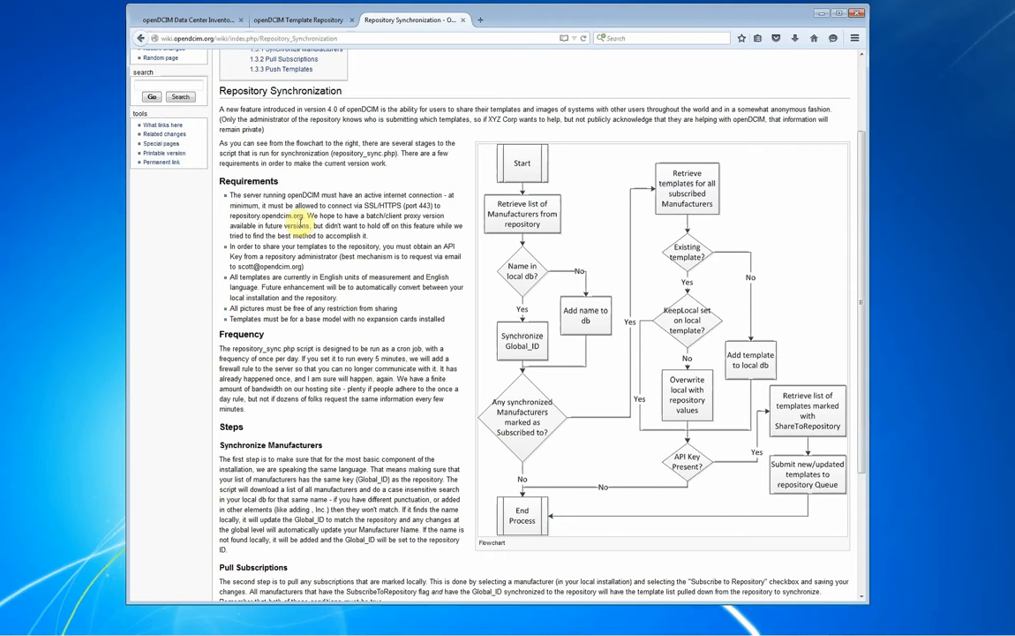
left_click_drag(282, 226, 353, 235)
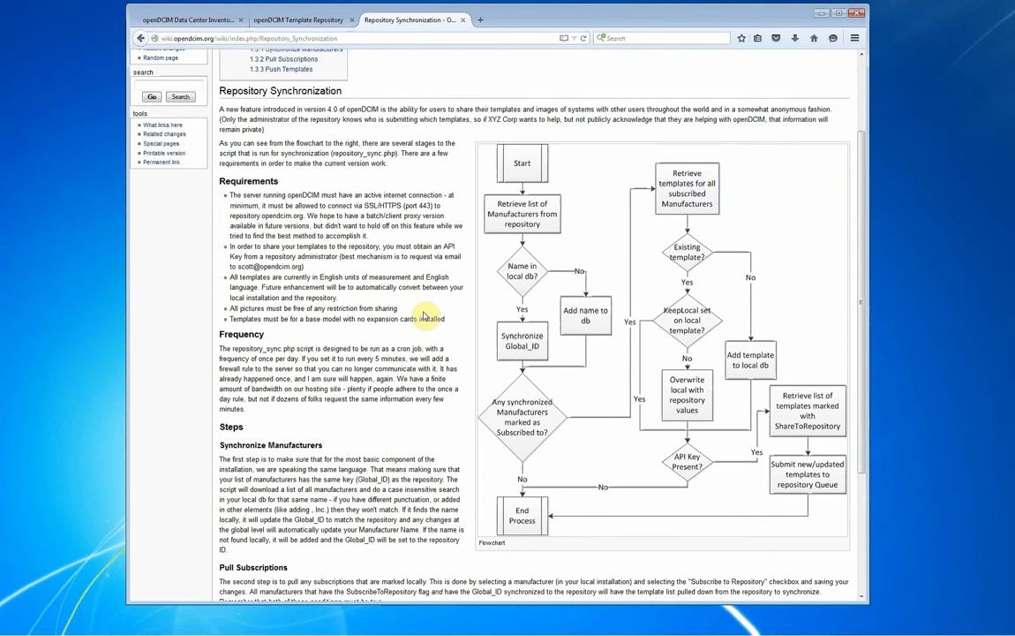
mouse_move(272, 331)
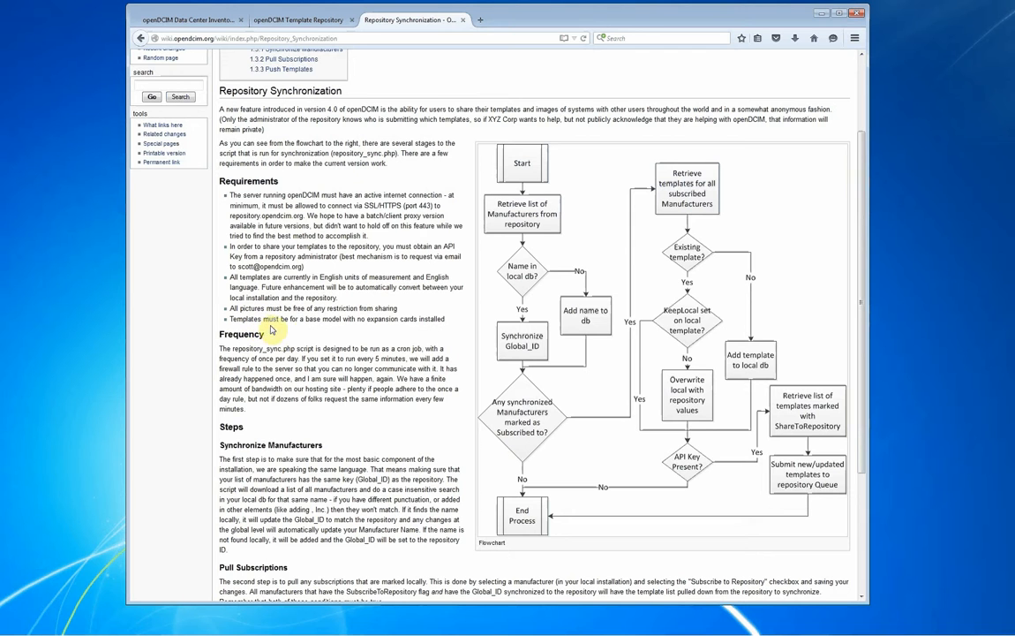
mouse_move(324, 332)
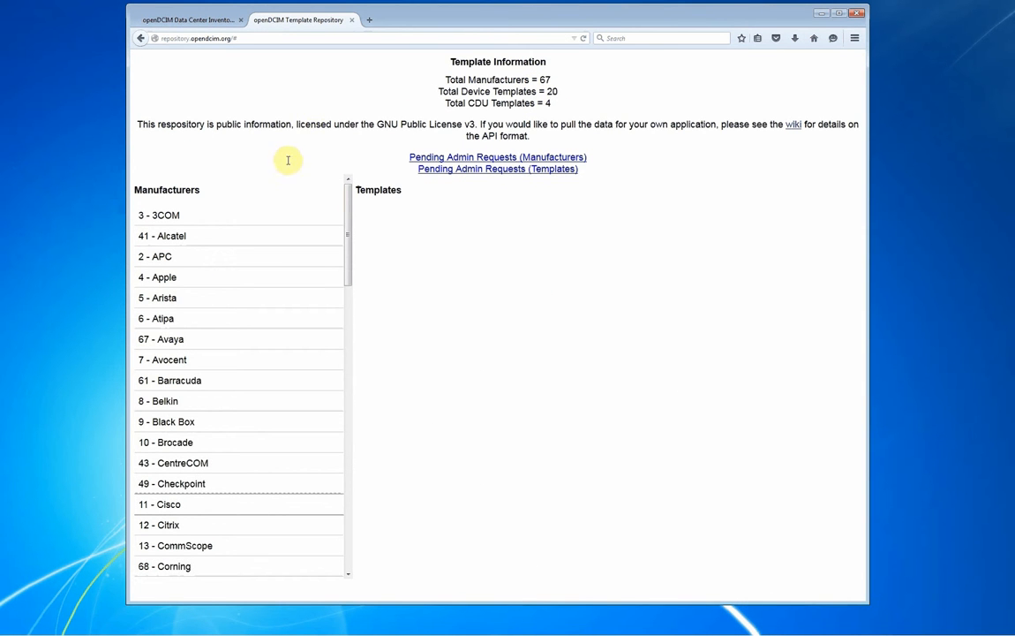
Browse the repository's manufacturer list, then return to the Data Center Inventory dashboard.
left_click(162, 505)
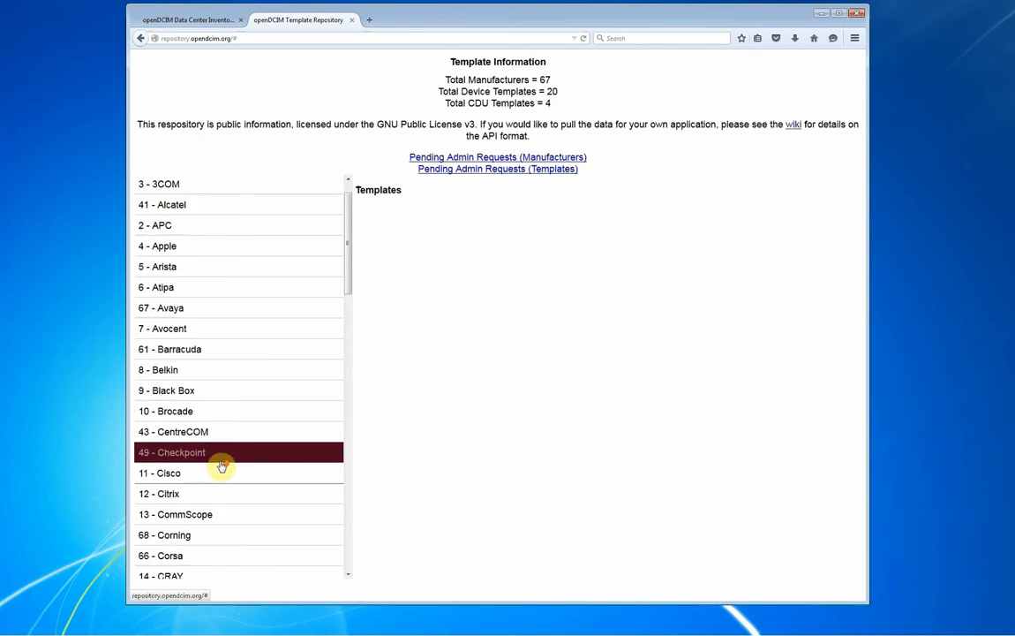
scroll("down", 3)
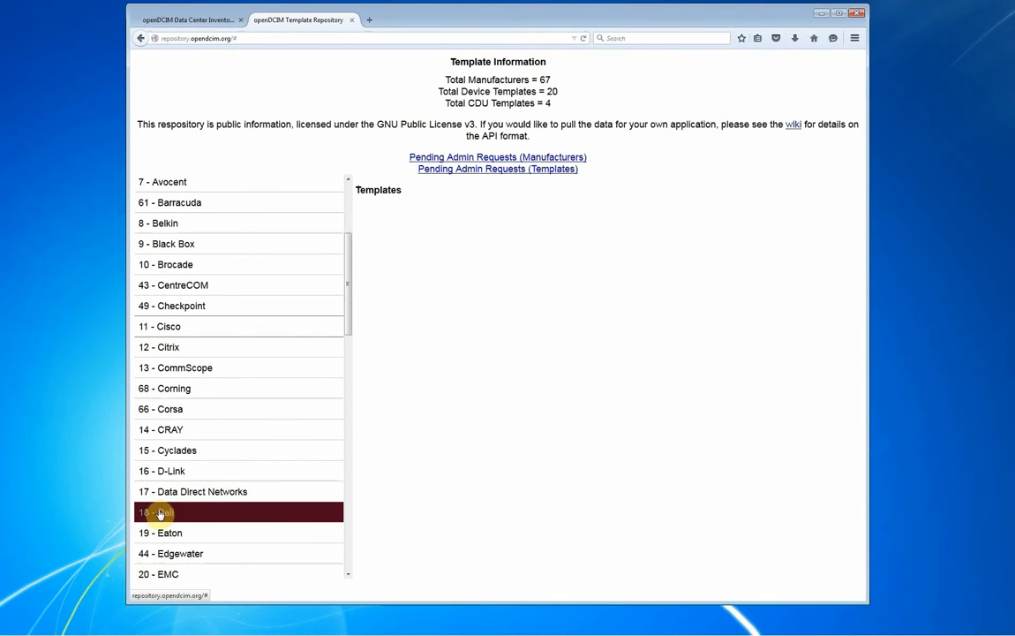
left_click(155, 512)
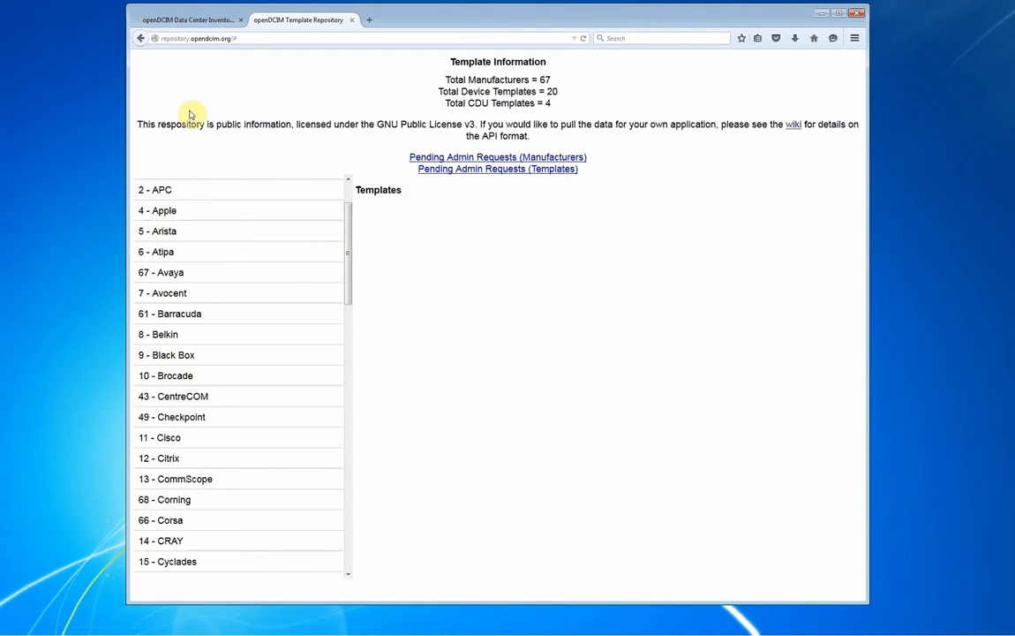
mouse_move(183, 166)
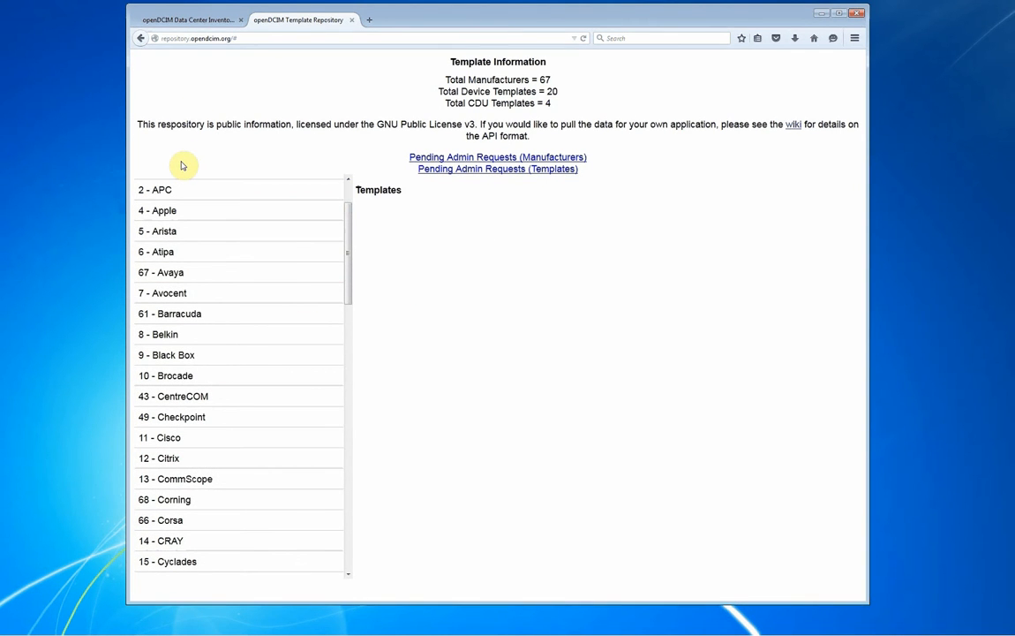
left_click(187, 19)
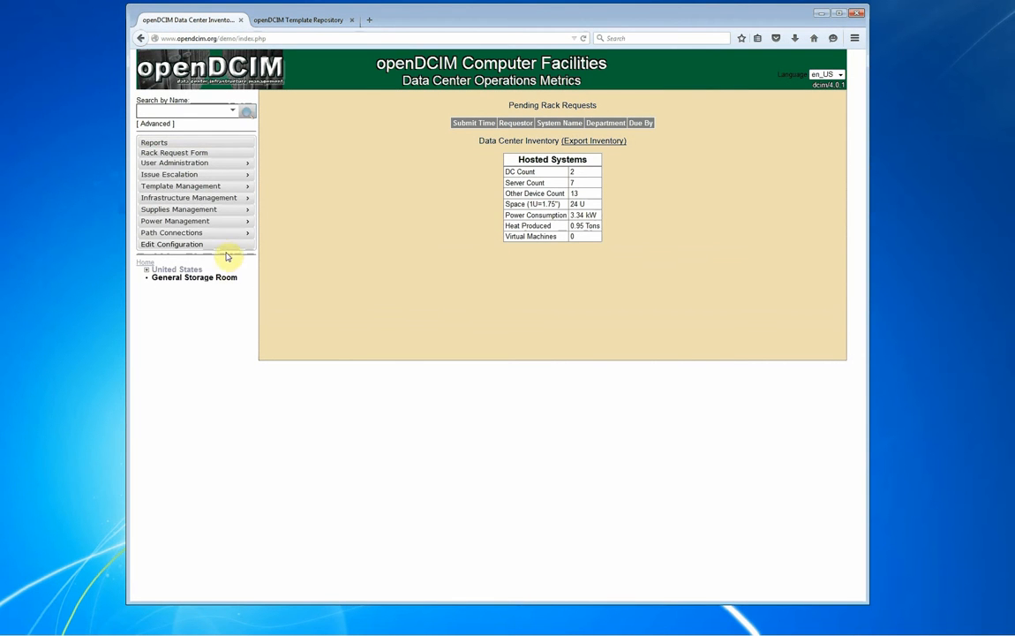
mouse_move(304, 295)
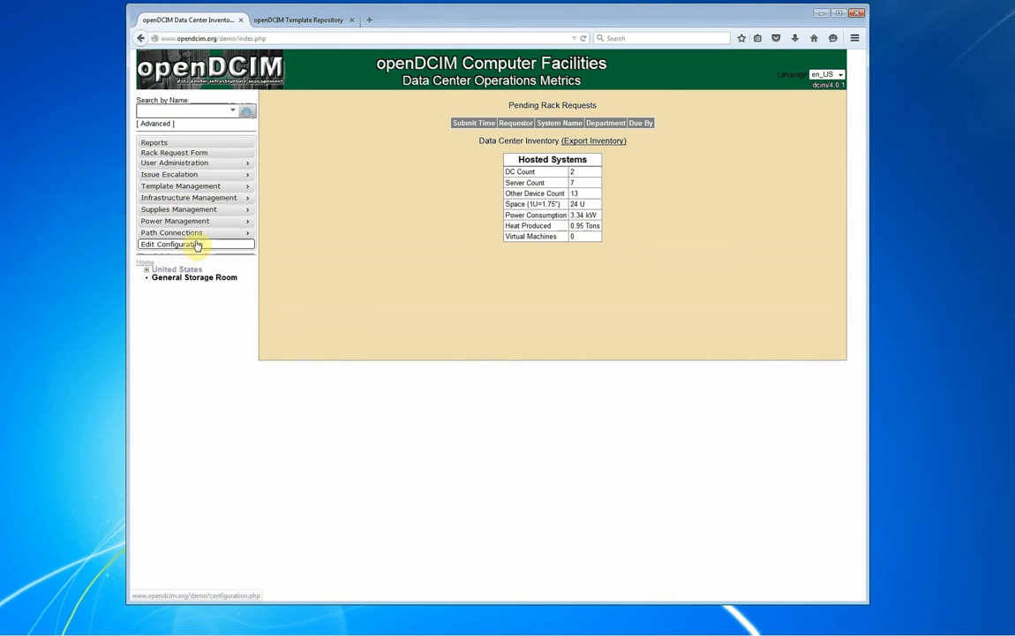
Enter the repository API UserID and Key under Workflow > Online Repository and update.
left_click(172, 244)
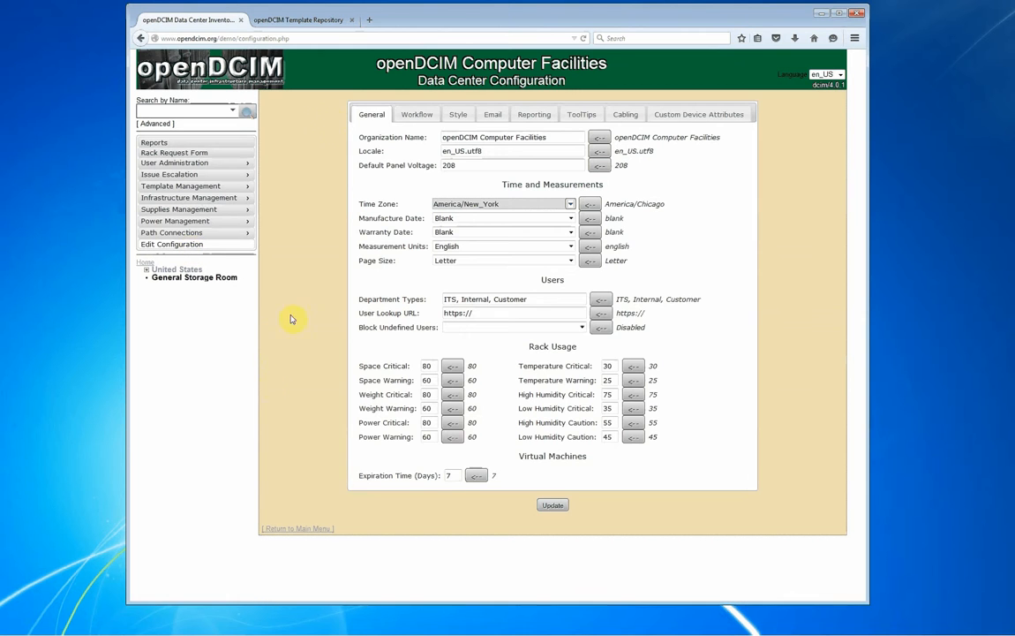
left_click(417, 113)
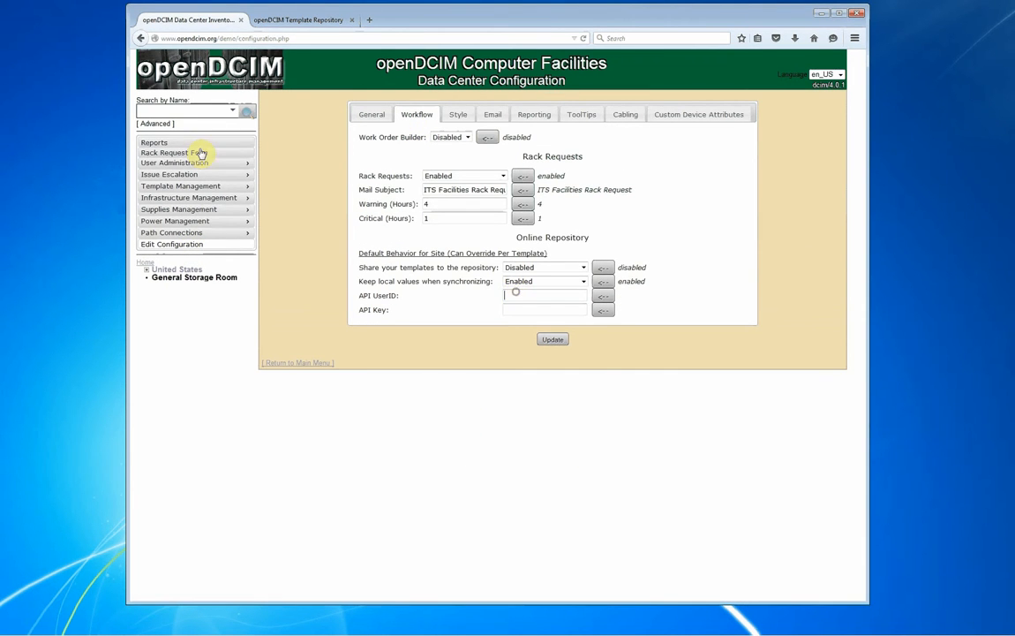
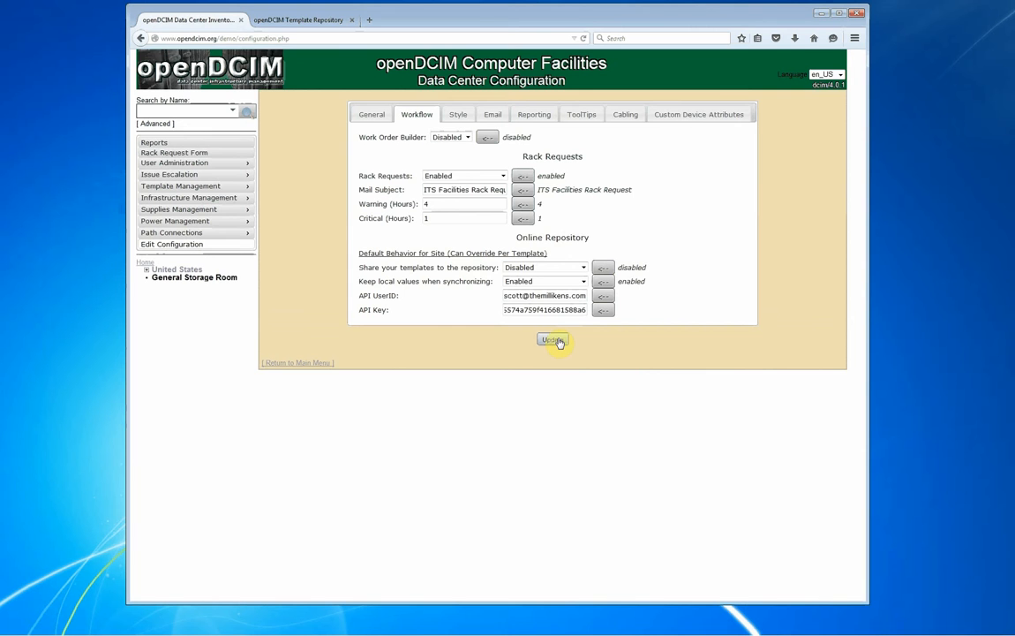
left_click(553, 341)
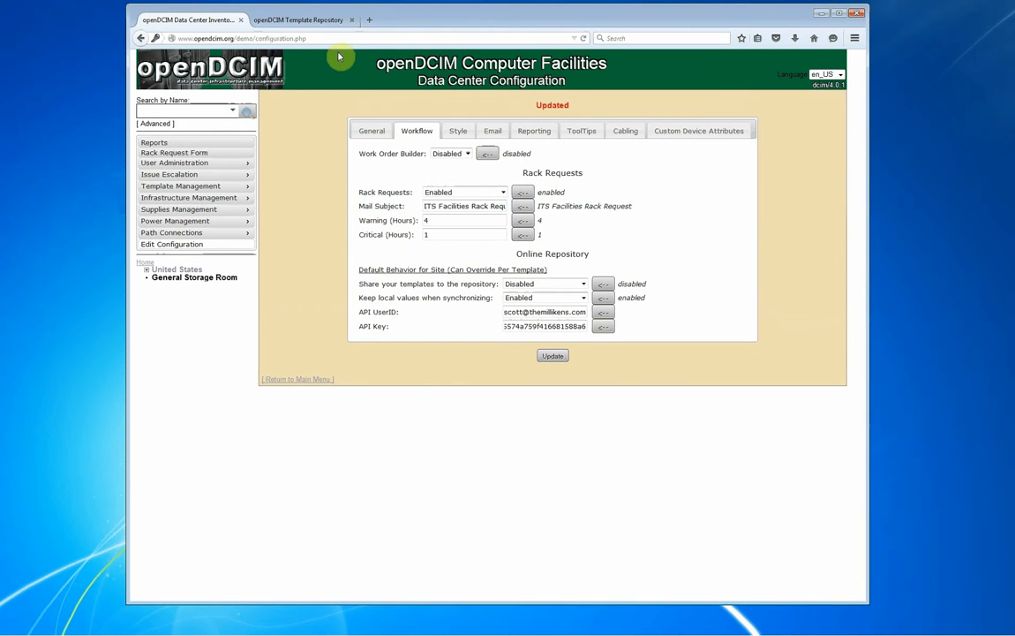
mouse_move(251, 219)
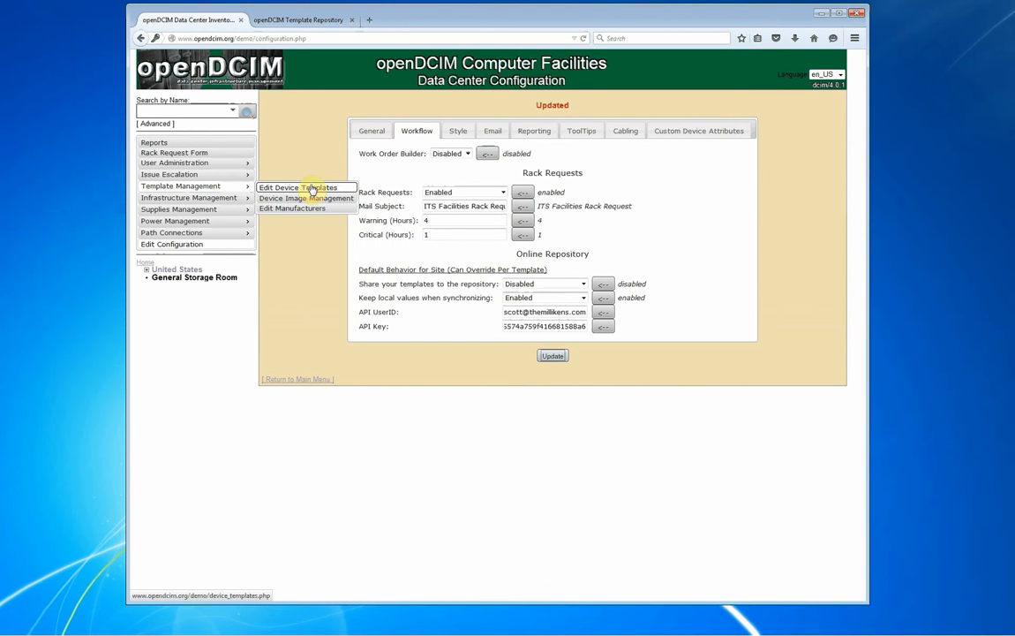
Load the [Cisco] CATALYST 3750X-24 template in the Device Templates editor.
left_click(293, 187)
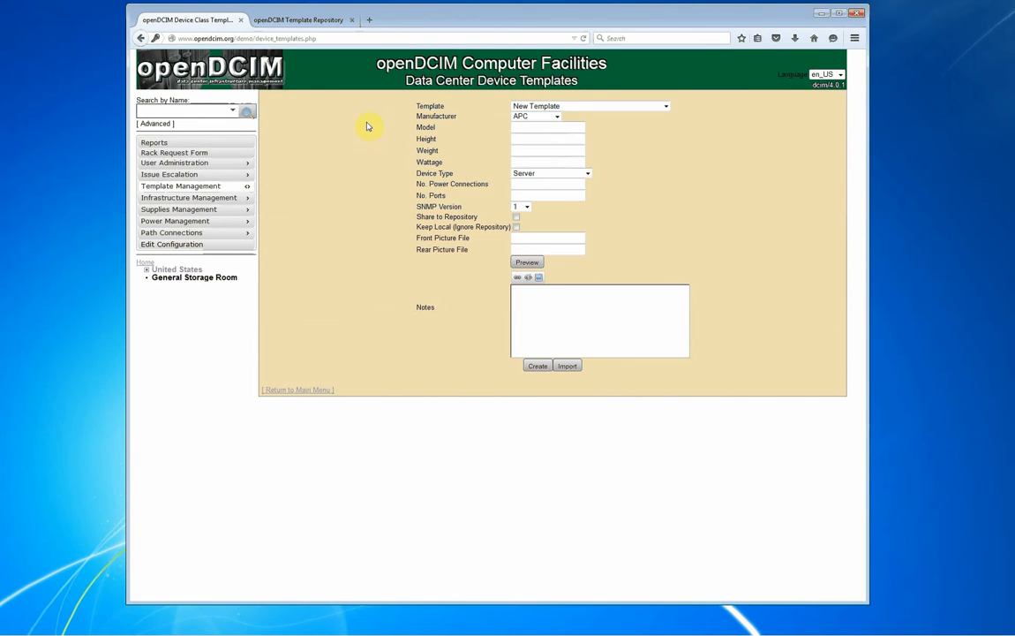
left_click(590, 106)
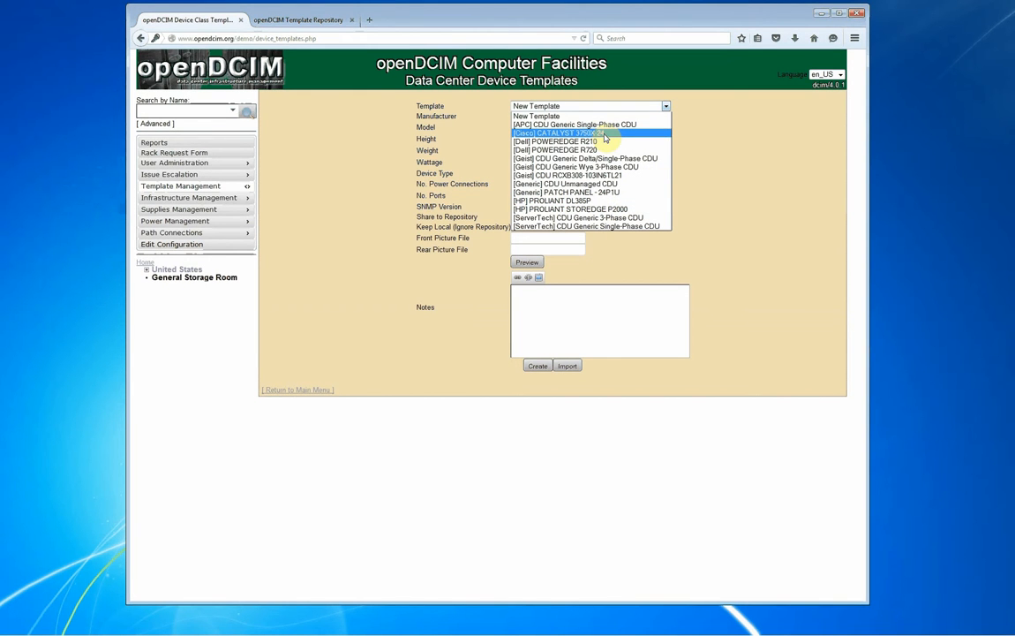
left_click(569, 133)
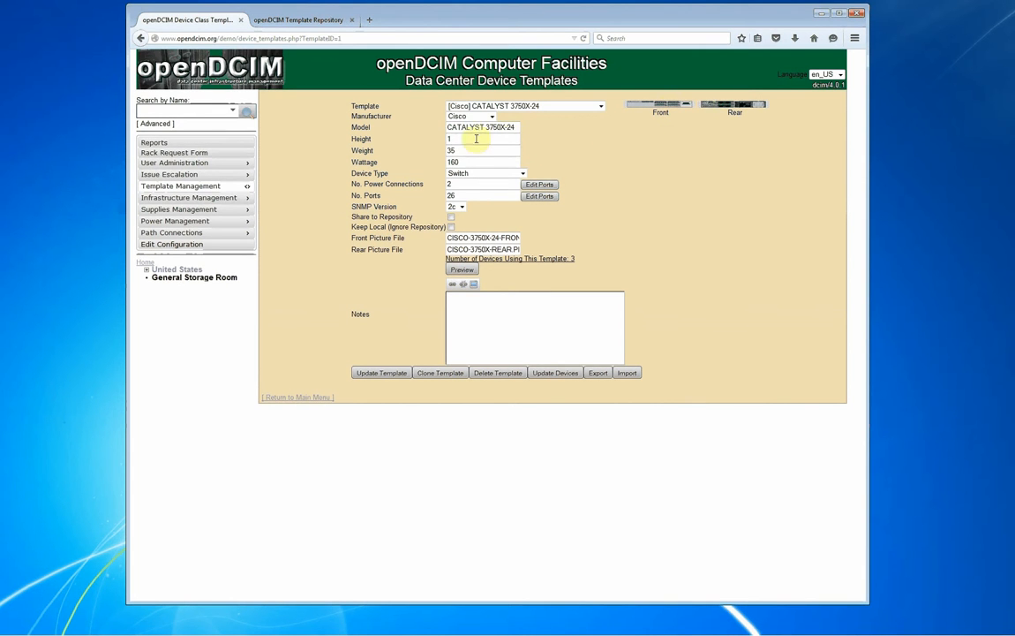
mouse_move(544, 145)
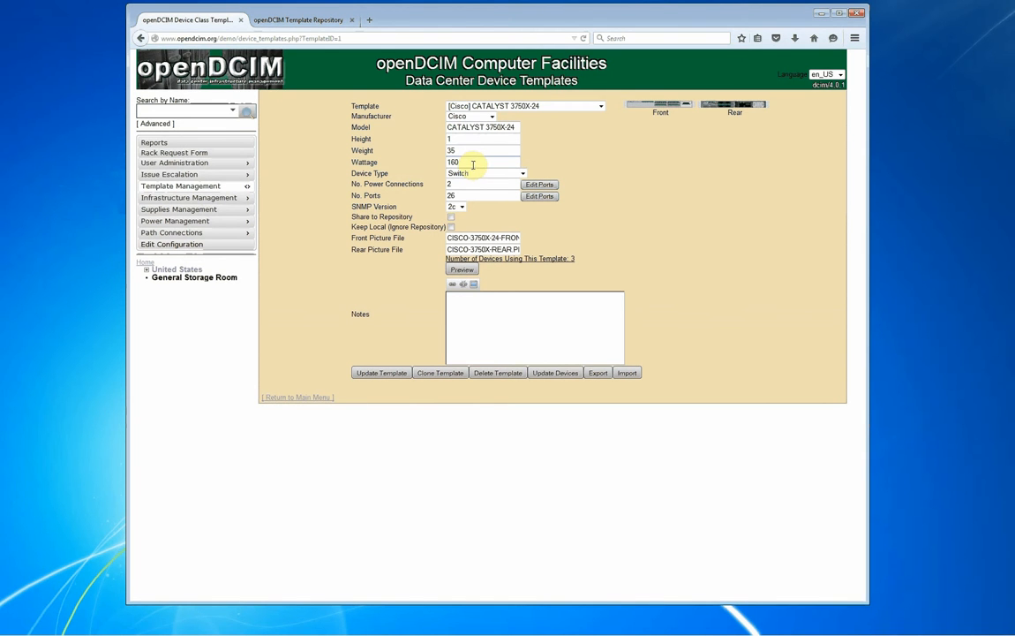
mouse_move(470, 180)
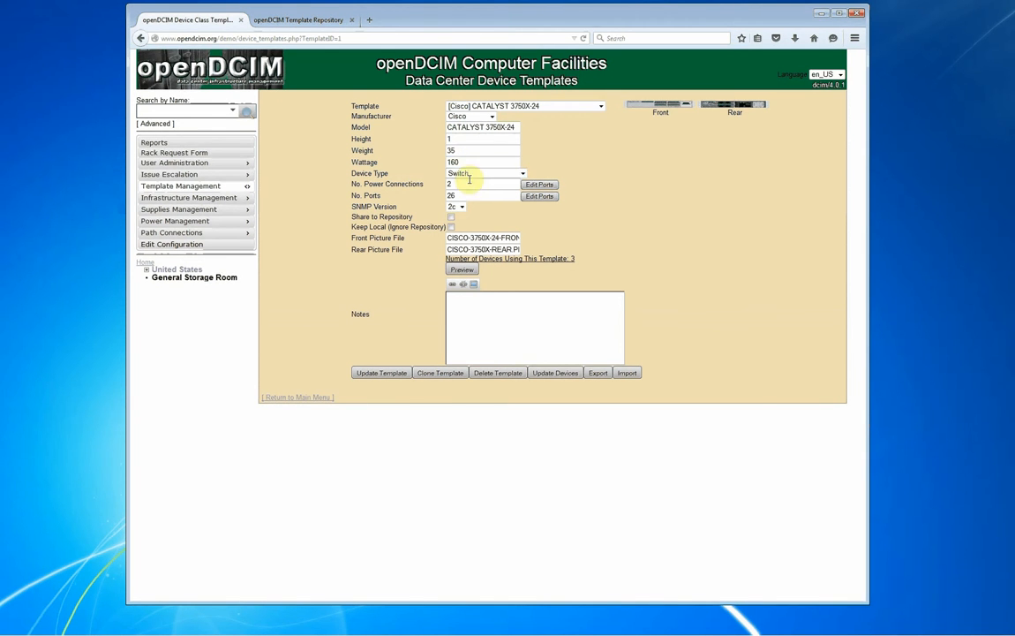
left_click(540, 185)
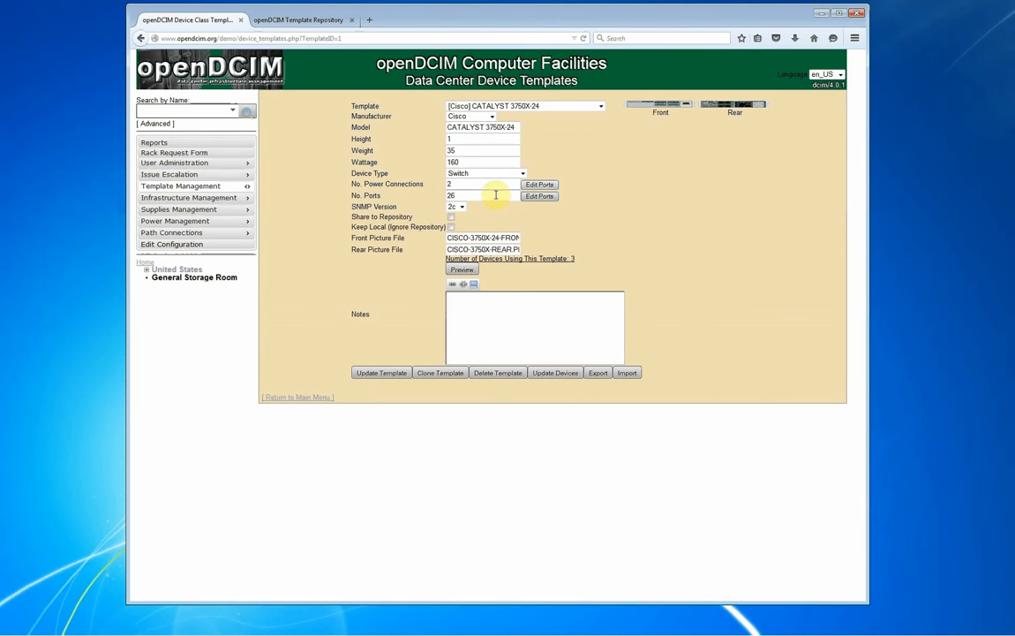
left_click(538, 196)
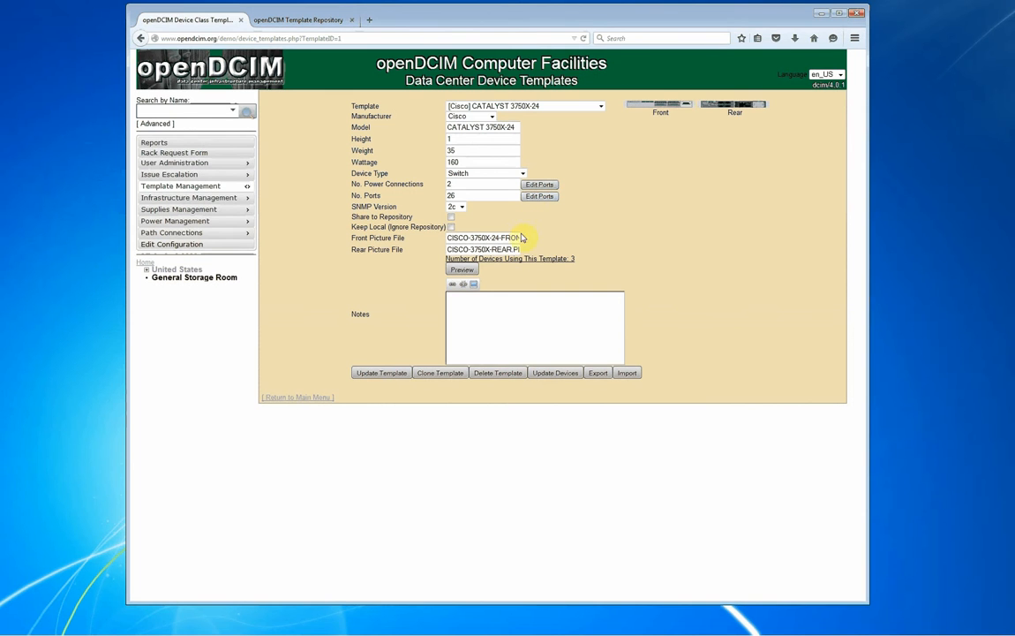
mouse_move(321, 430)
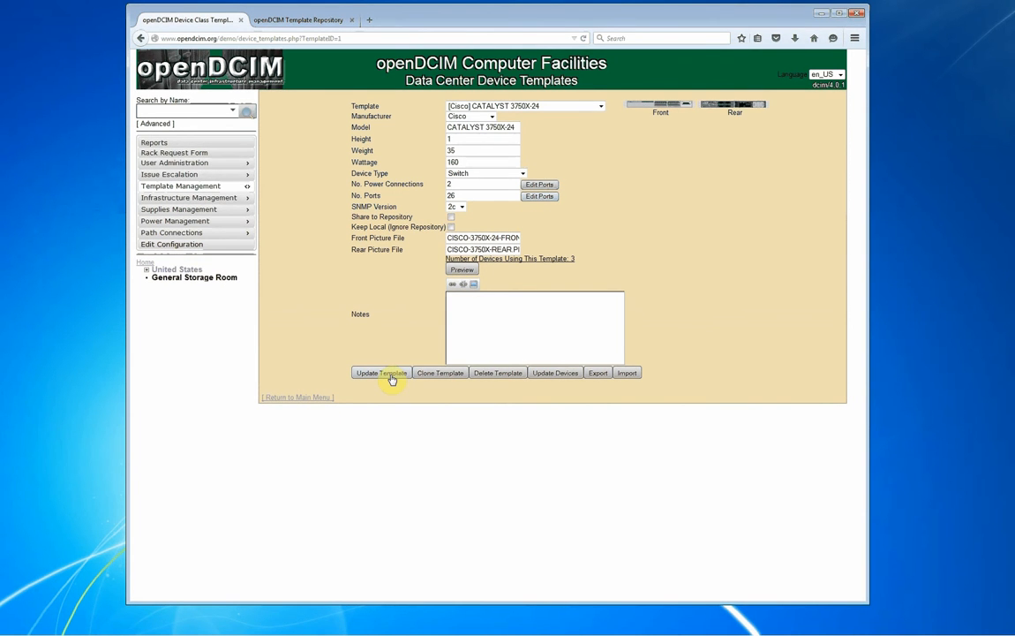
mouse_move(385, 219)
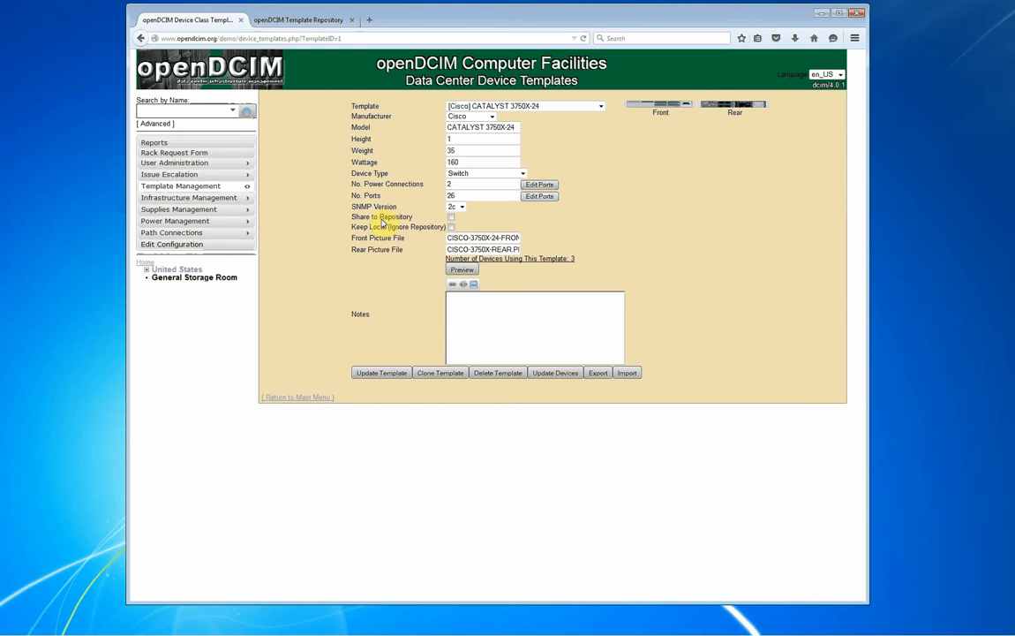
Enable Share to Repository on the CATALYST 3750X-24 template and update it.
left_click(452, 215)
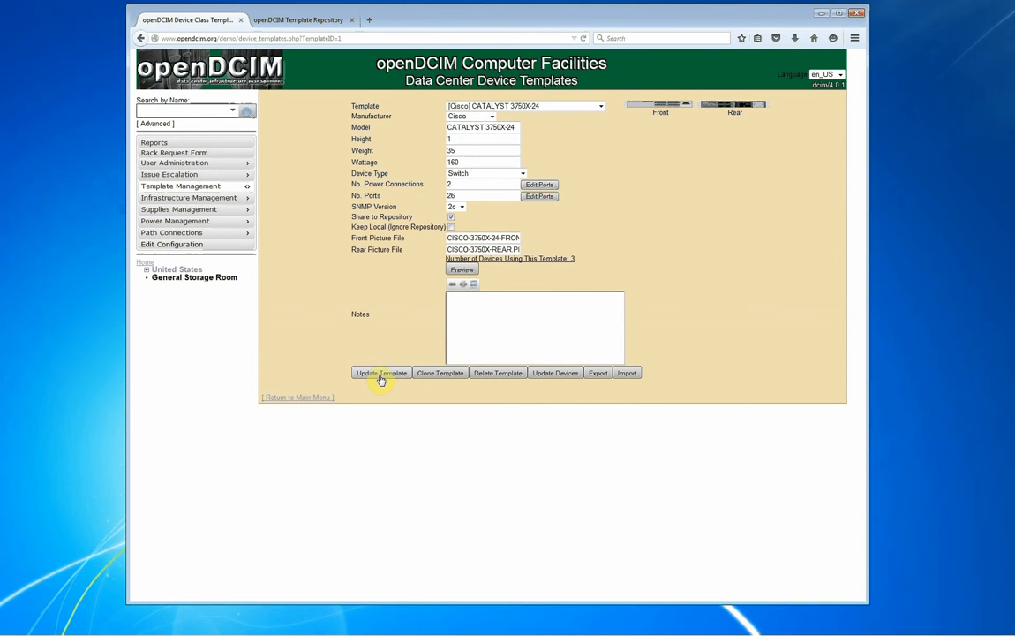
left_click(381, 371)
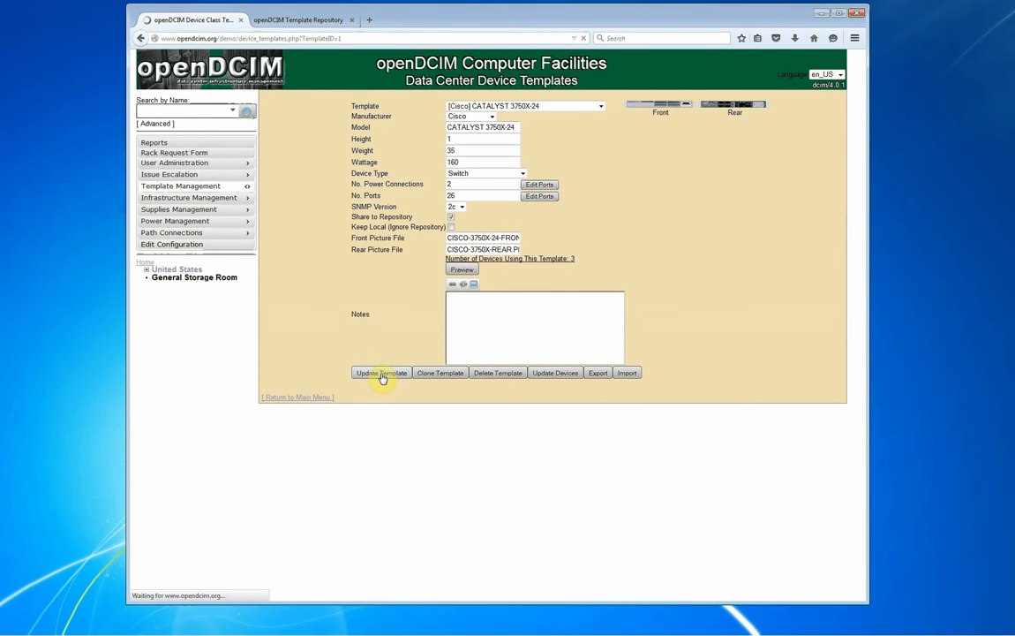
left_click(381, 370)
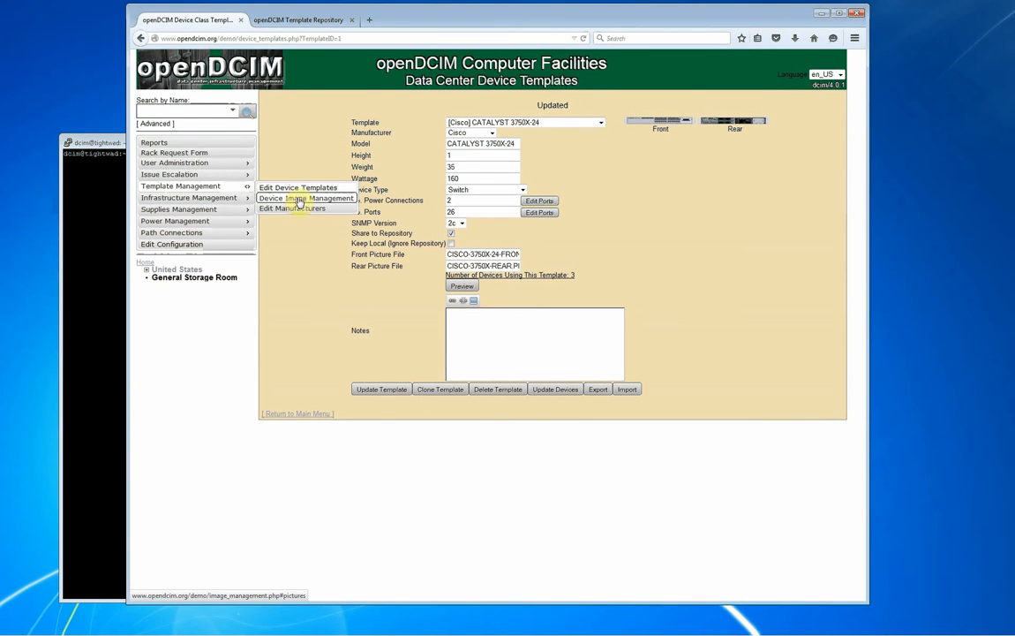
Run php repository_sync.php so Cisco gets Global ID 11, then go to the repository site.
left_click(292, 209)
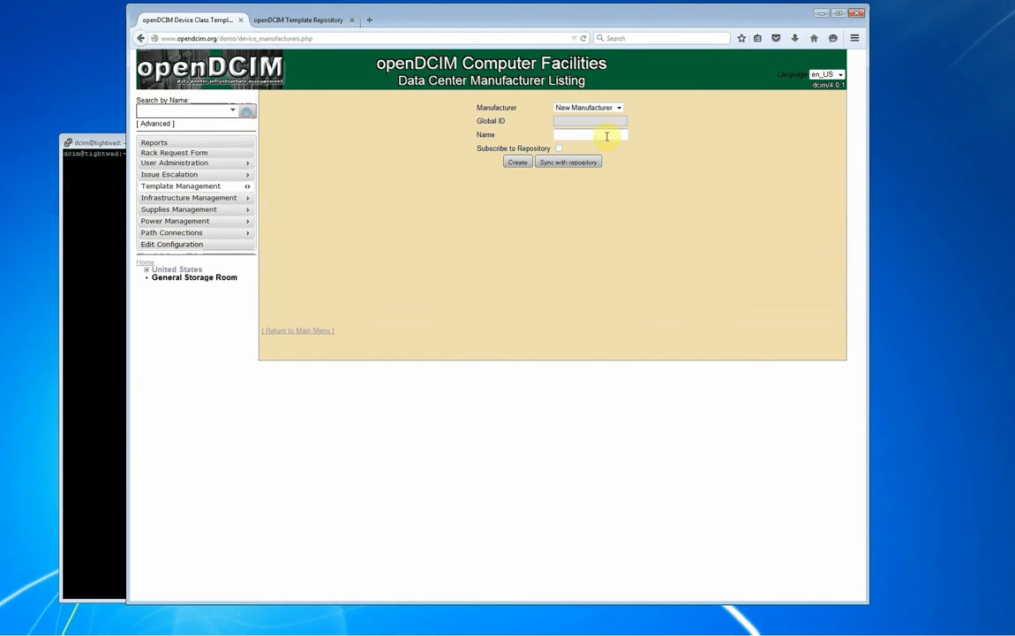
left_click(587, 108)
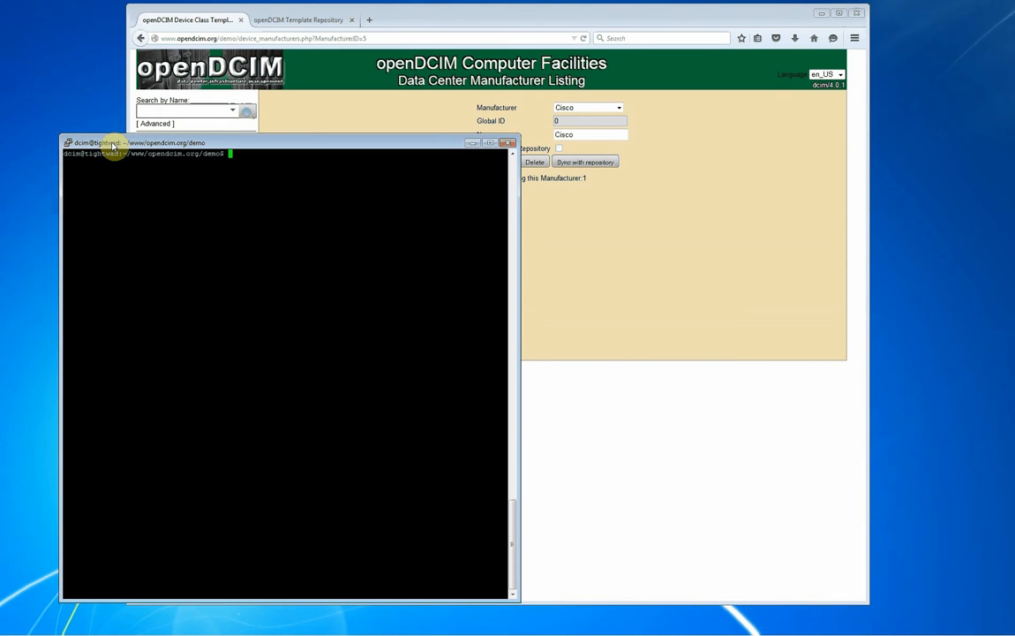
type("php re")
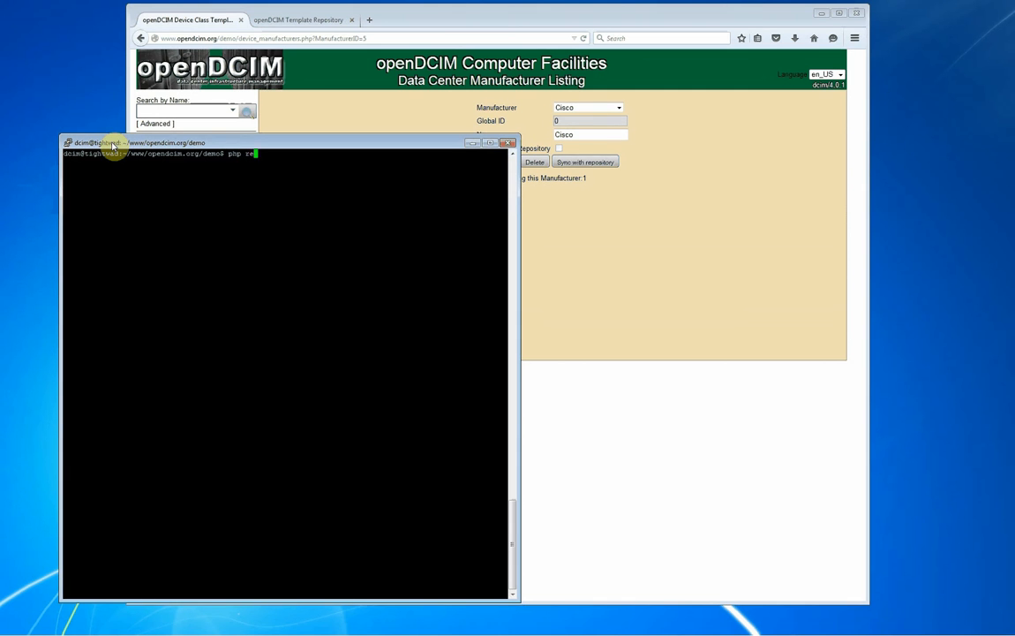
type("repository_sync.php")
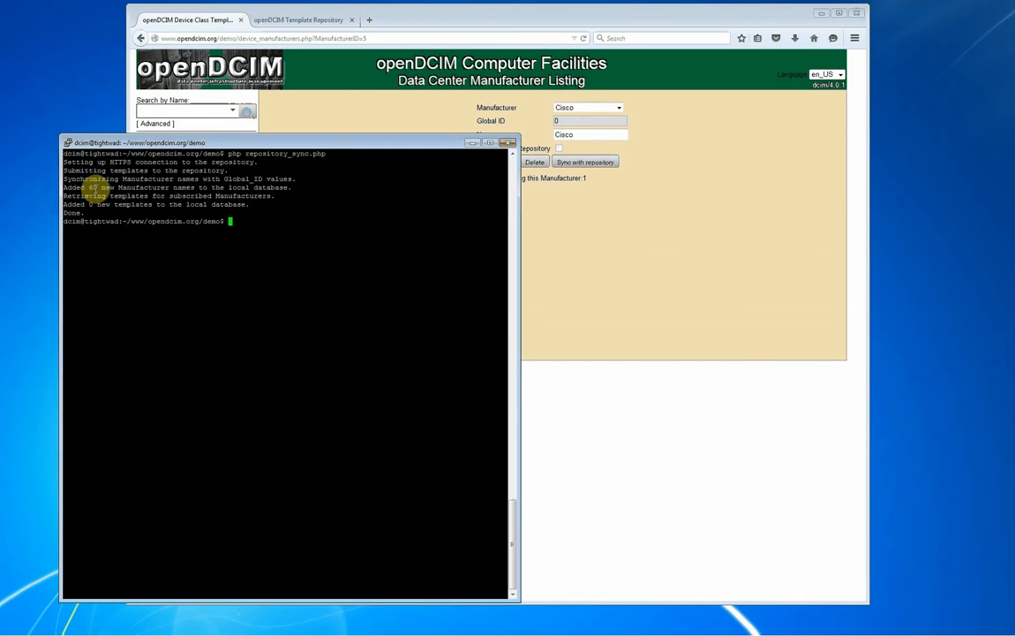
left_click(718, 54)
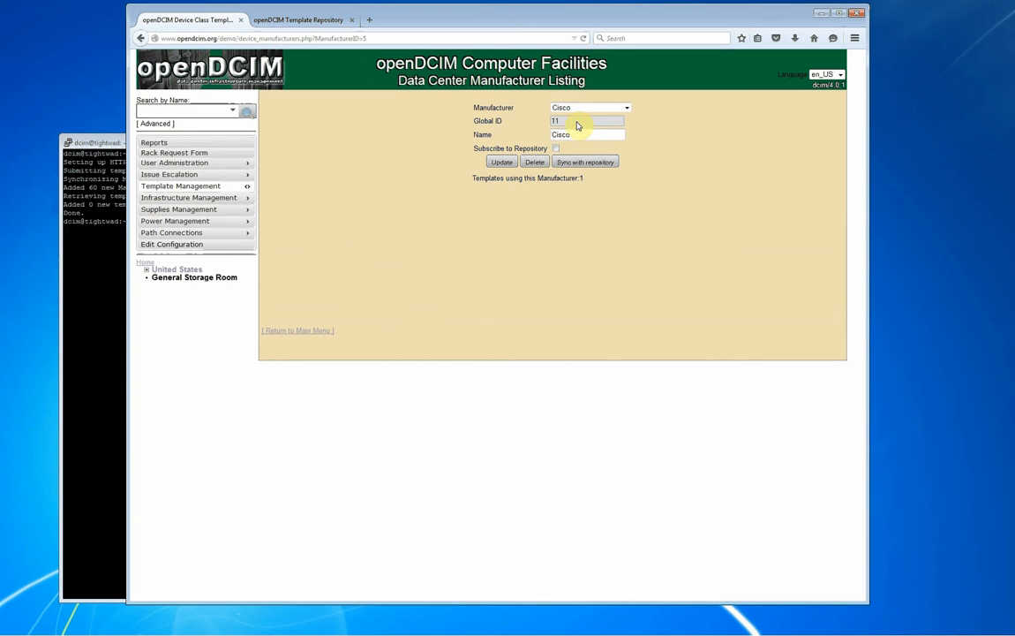
mouse_move(731, 174)
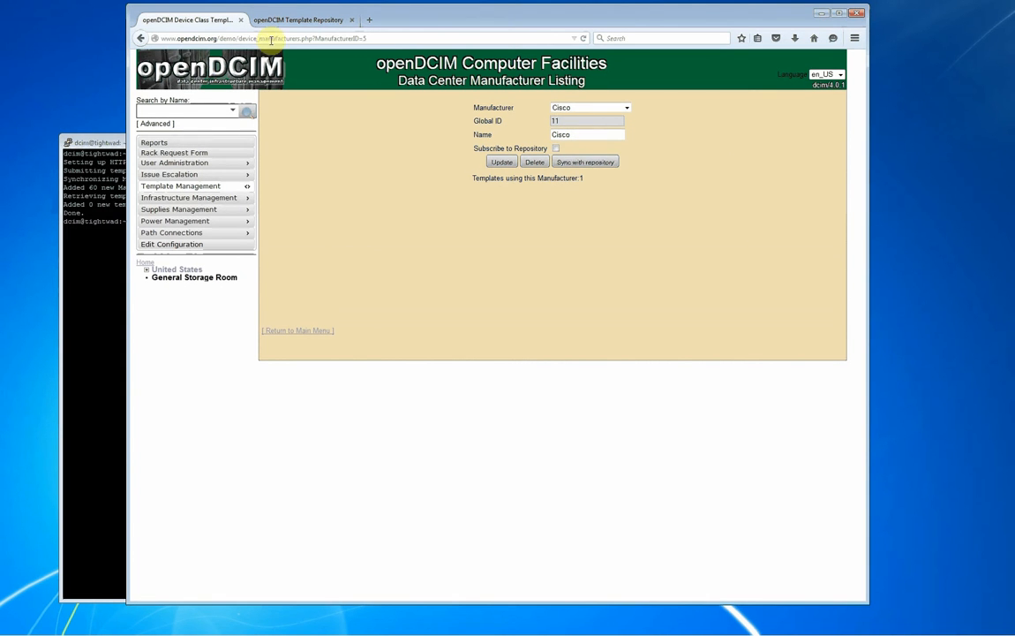
left_click(298, 19)
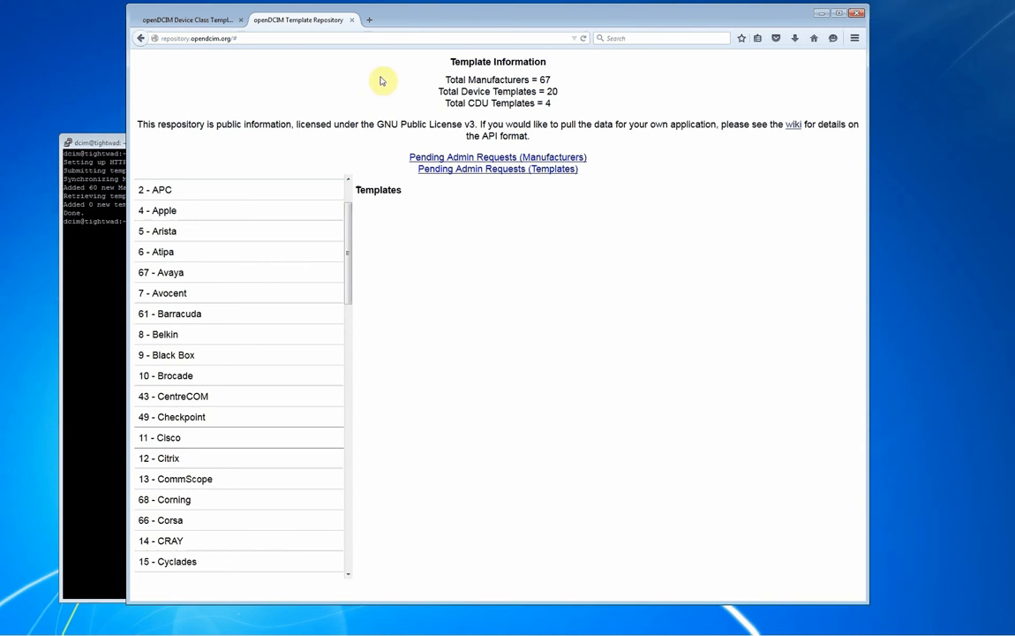
Check the sync output, reload the CATALYST 3750X-24 template, then return to the repository overview.
left_click(185, 19)
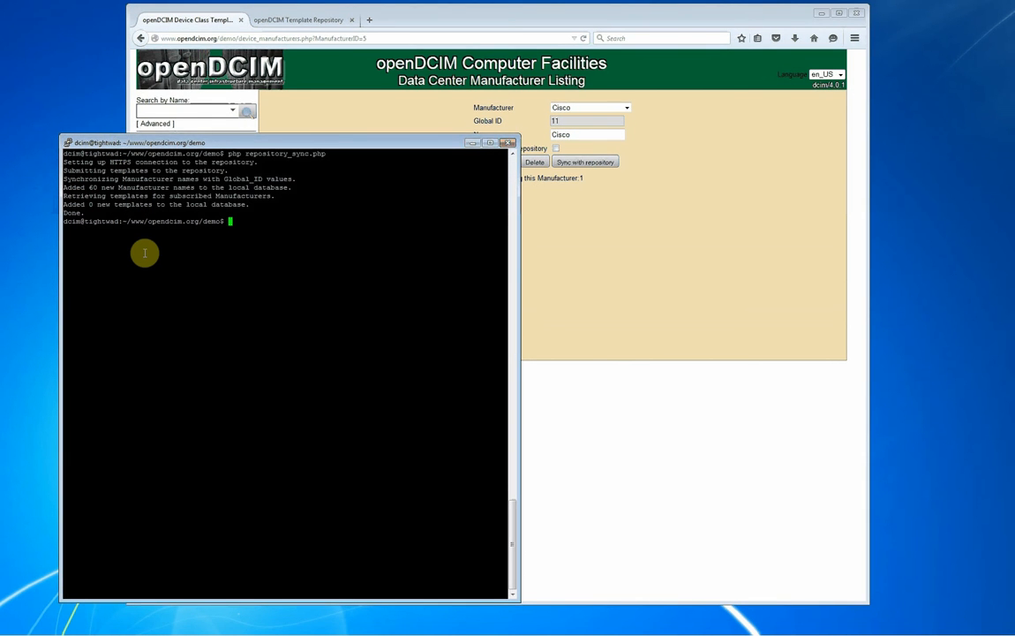
mouse_move(572, 265)
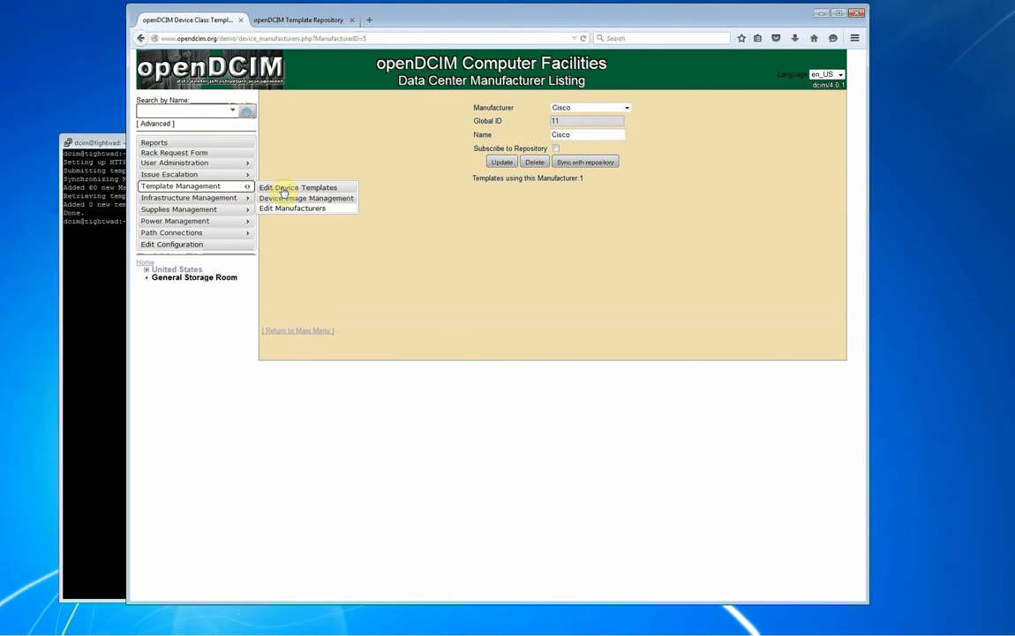
mouse_move(298, 188)
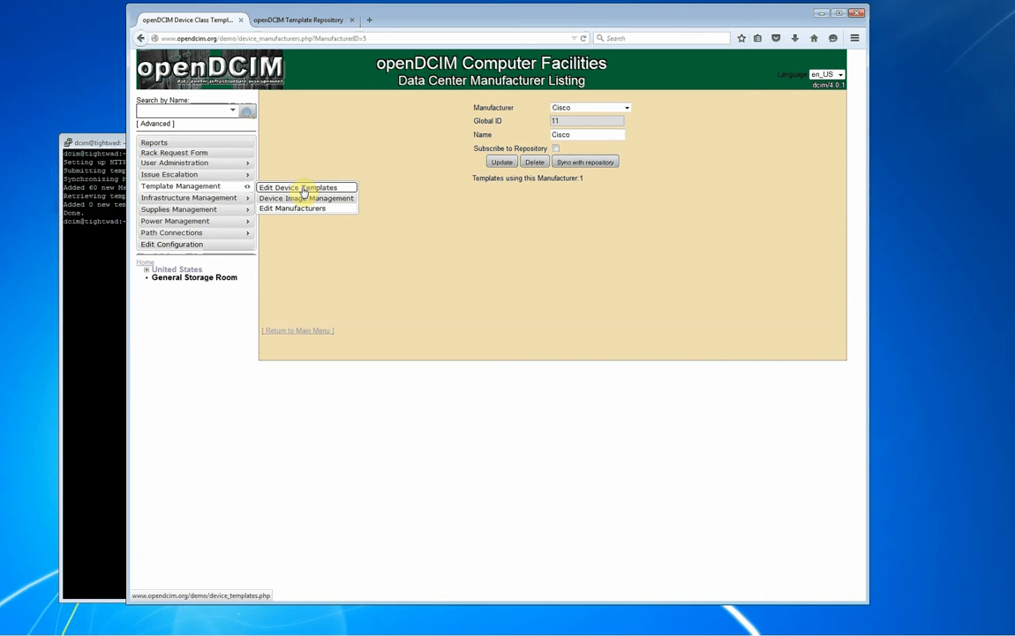
left_click(296, 188)
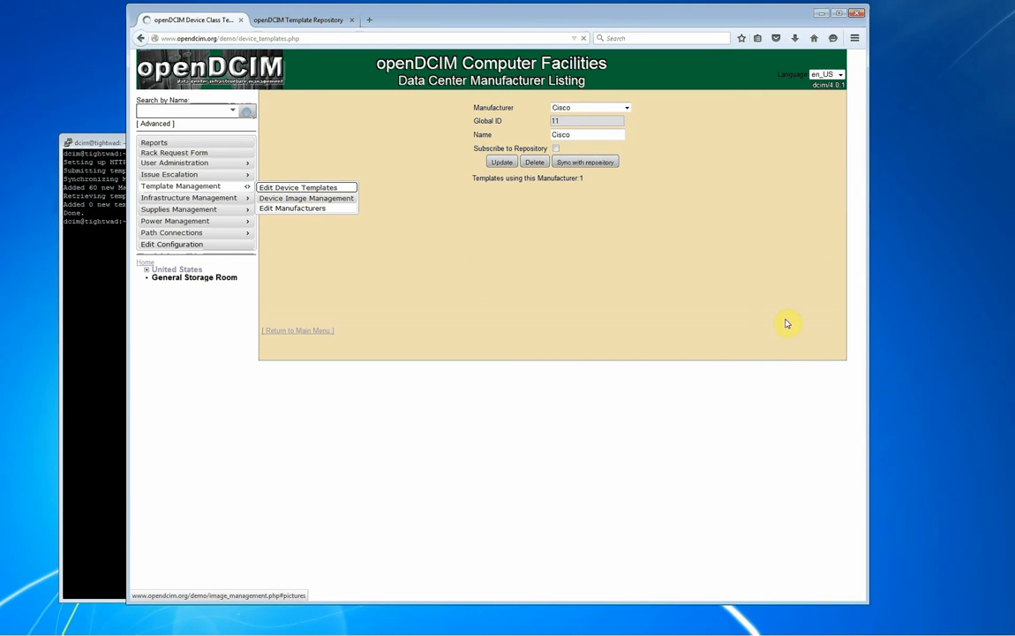
left_click(296, 187)
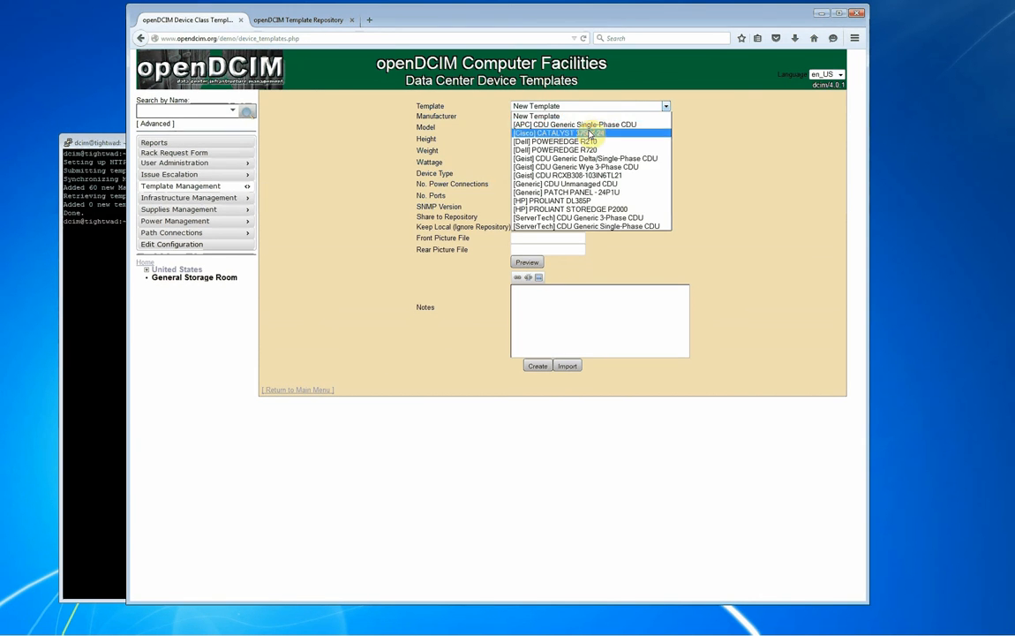
left_click(558, 134)
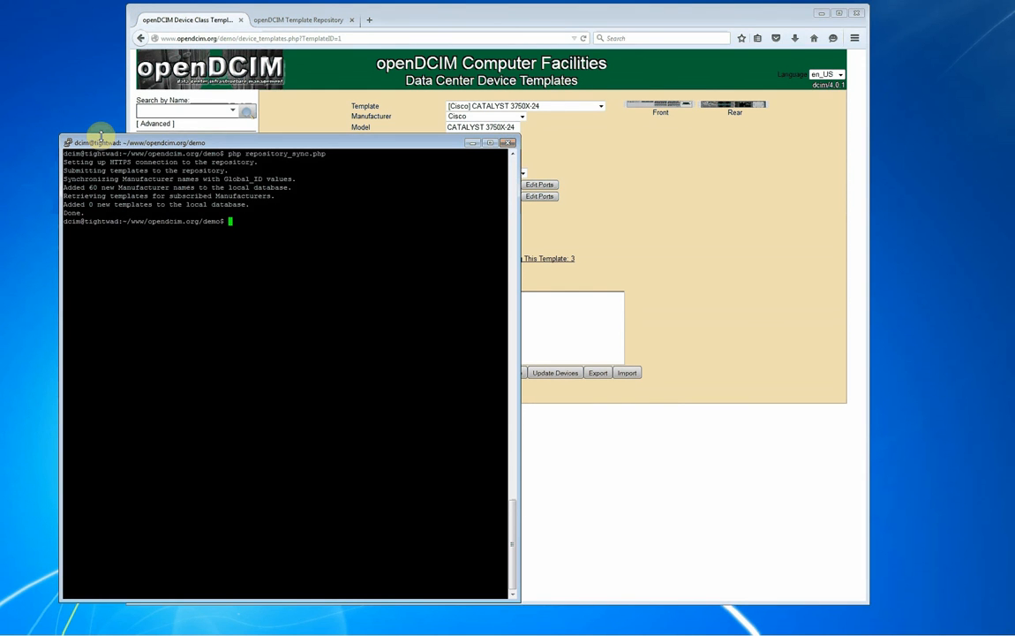
key("Return")
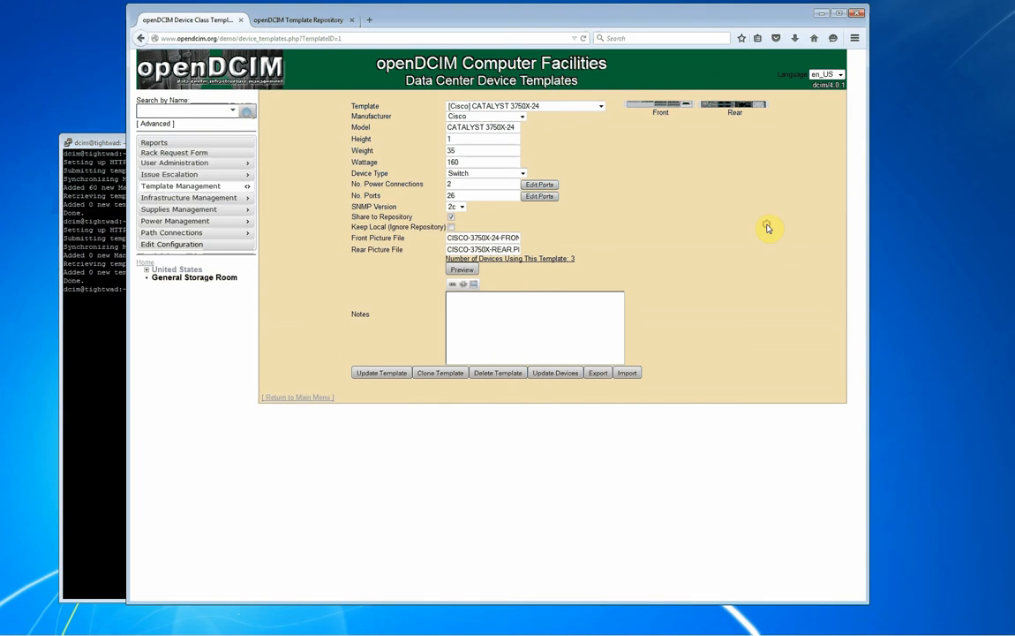
left_click(298, 19)
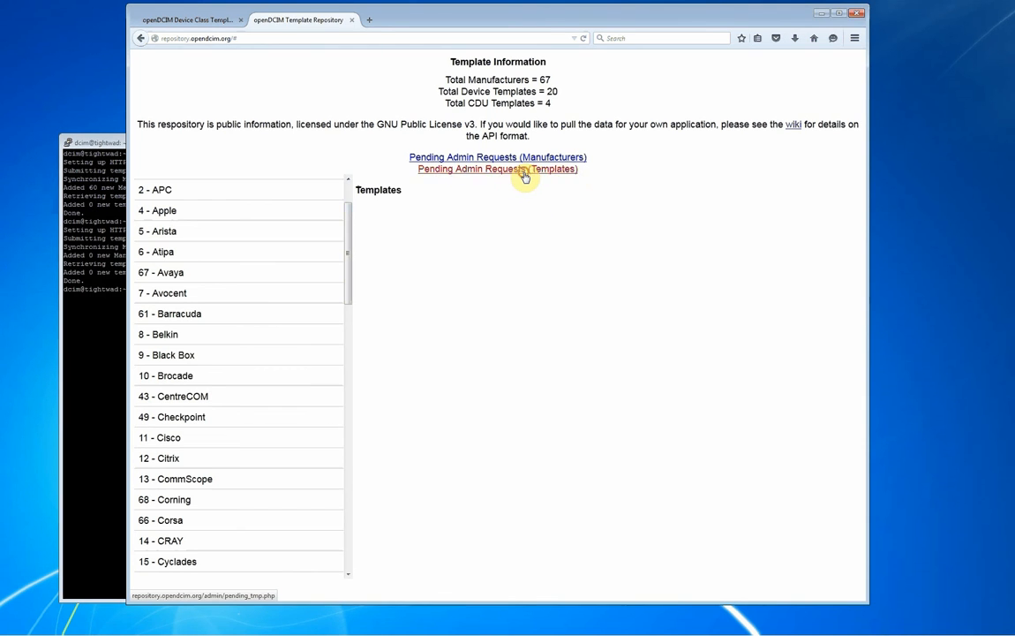
Sign in via Pending Admin Requests and bring up request 37 - CATALYST 3750X-24.
left_click(498, 170)
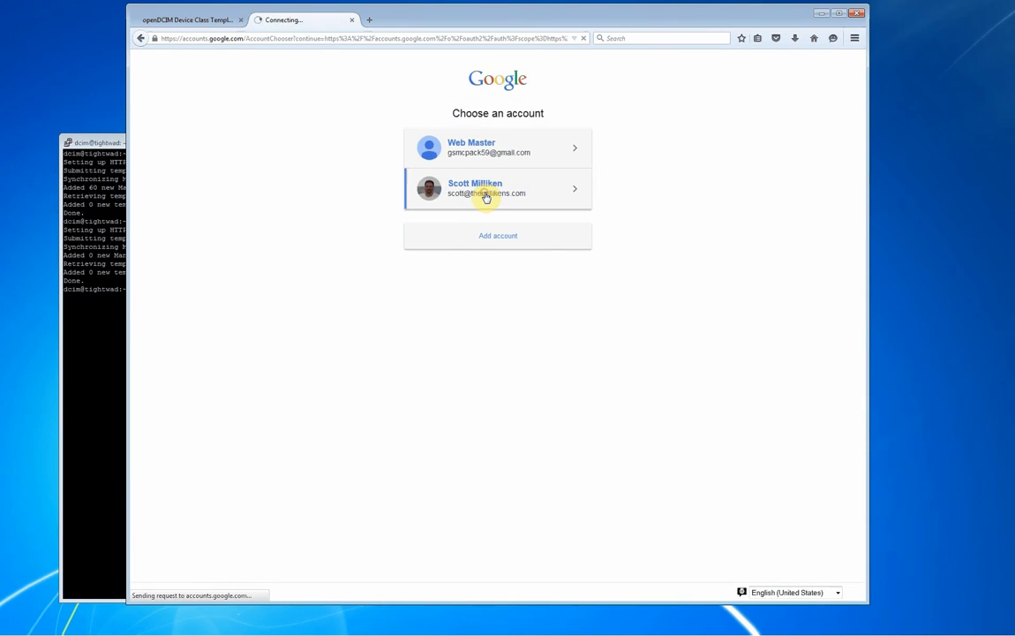
left_click(498, 187)
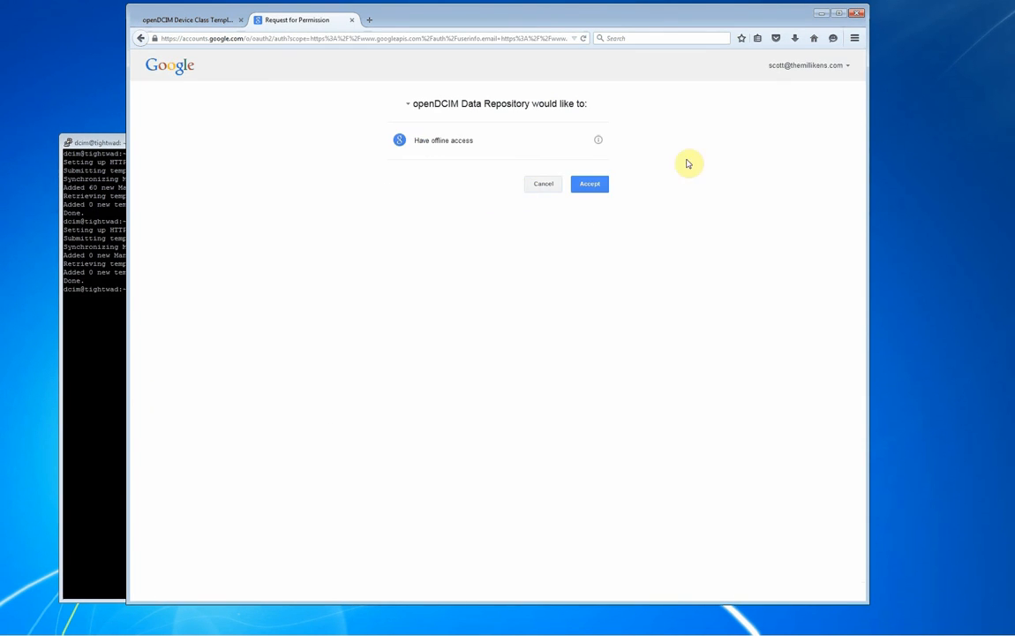
left_click(590, 184)
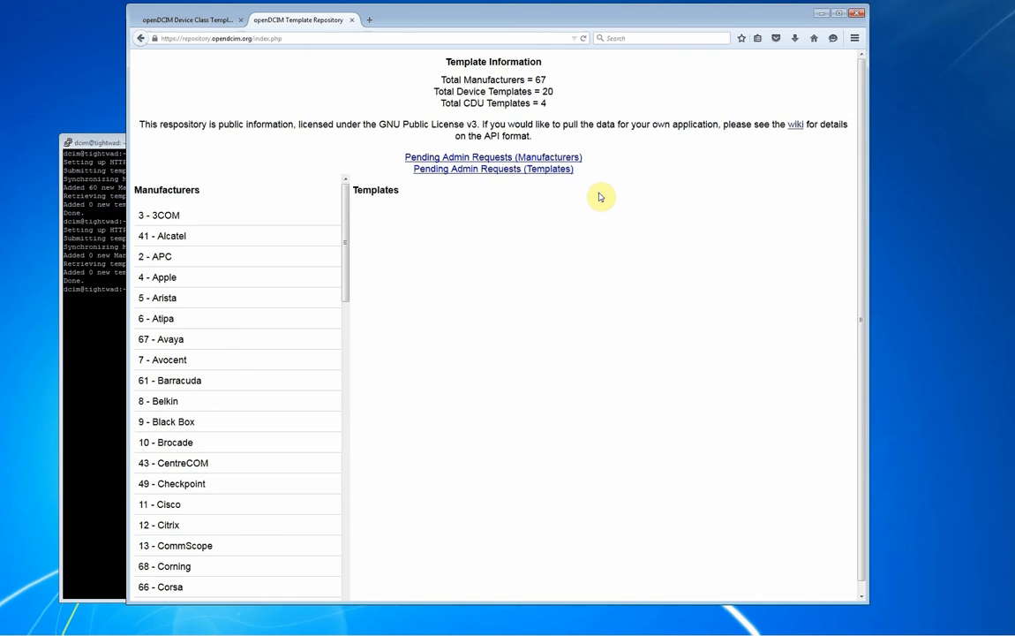
left_click(492, 170)
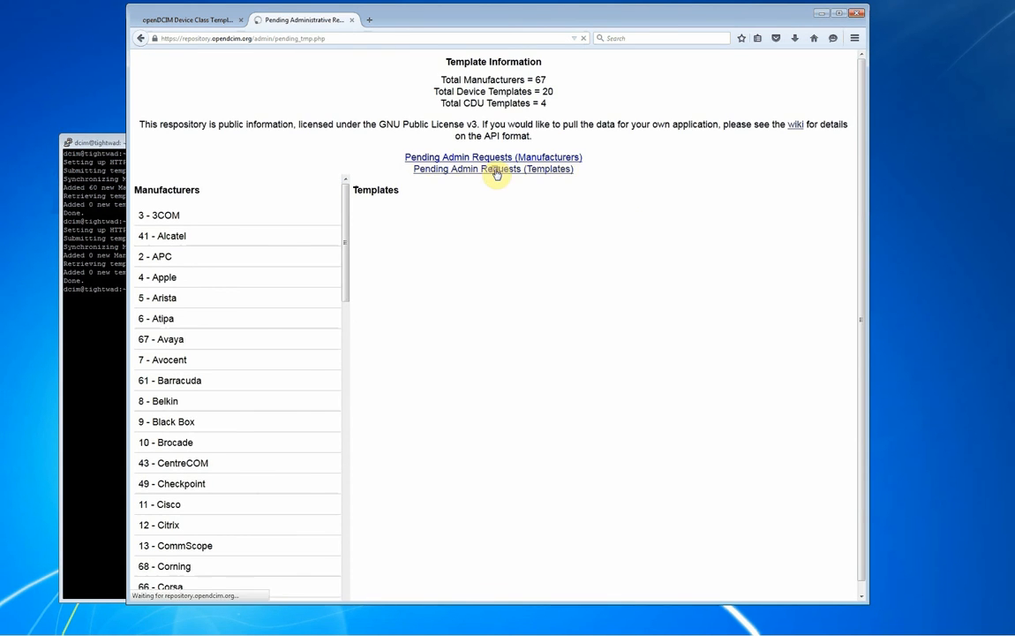
left_click(493, 170)
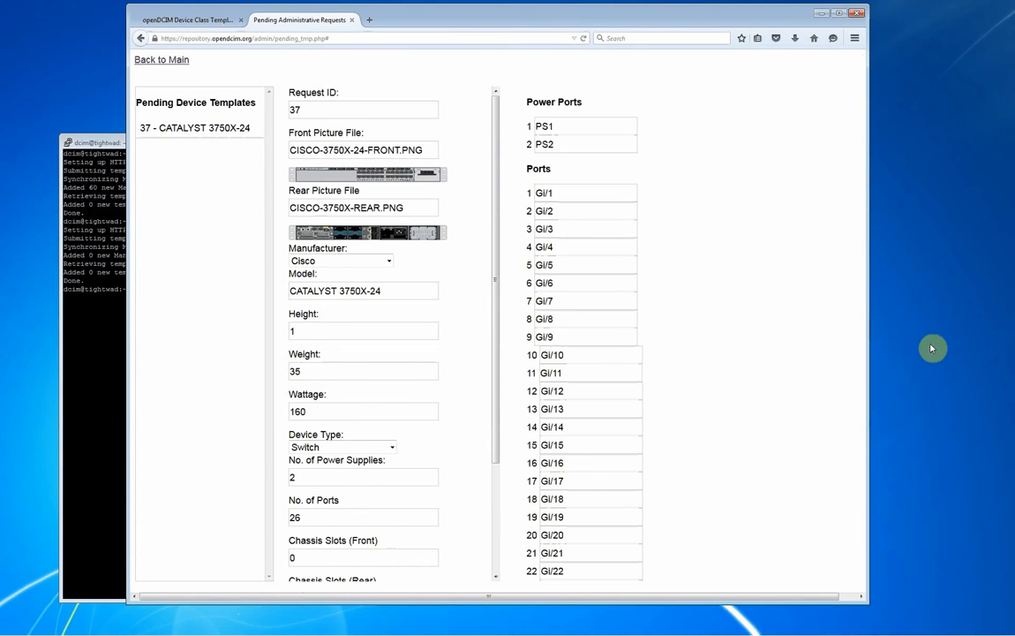
mouse_move(498, 182)
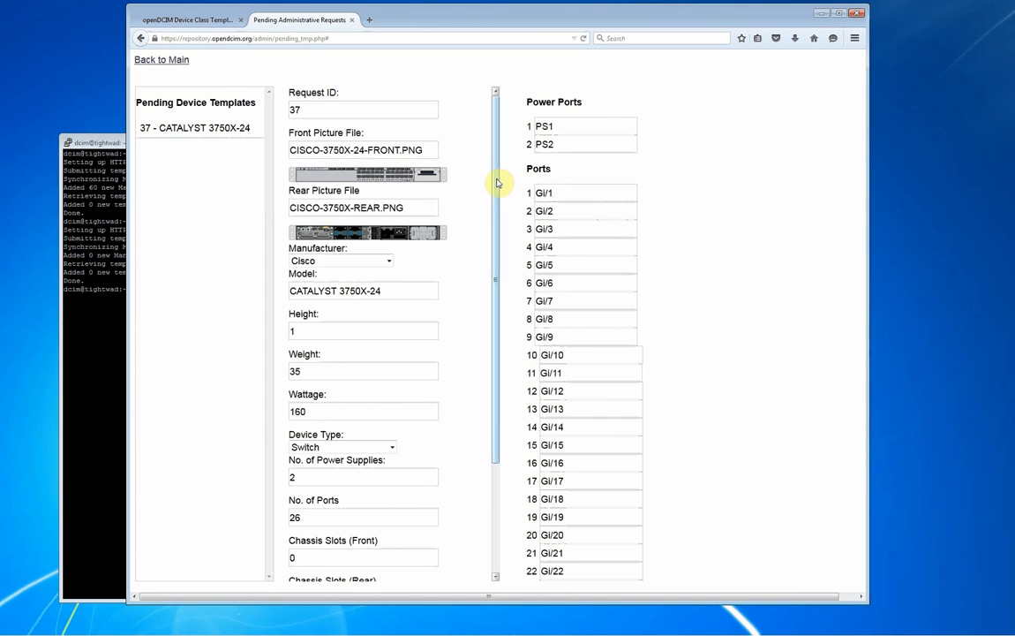
Approve the CATALYST 3750X-24 request so the repository lists 21 device templates.
scroll("down", 3)
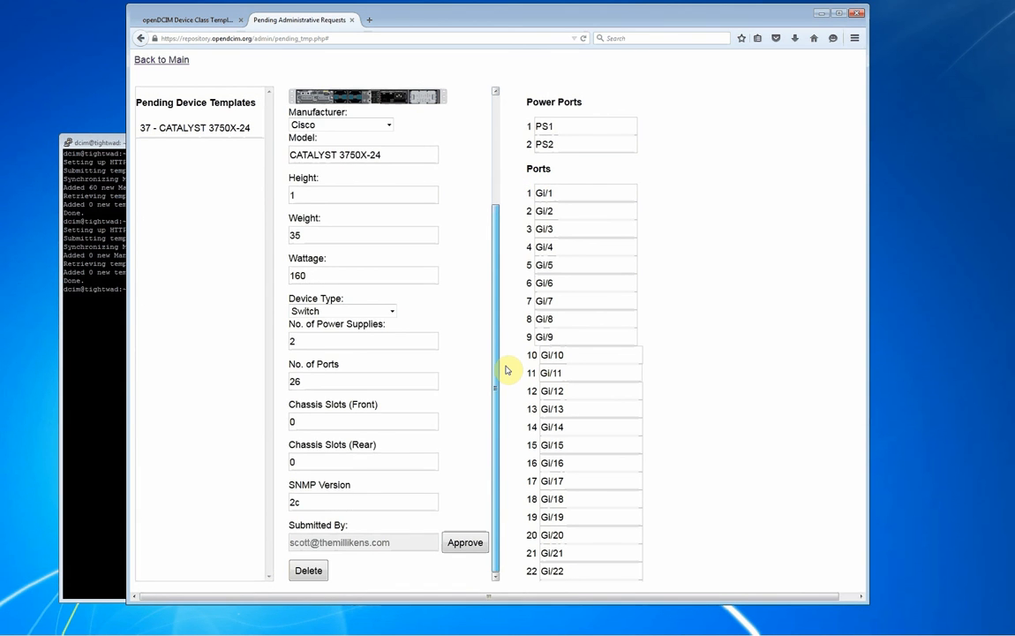
mouse_move(367, 544)
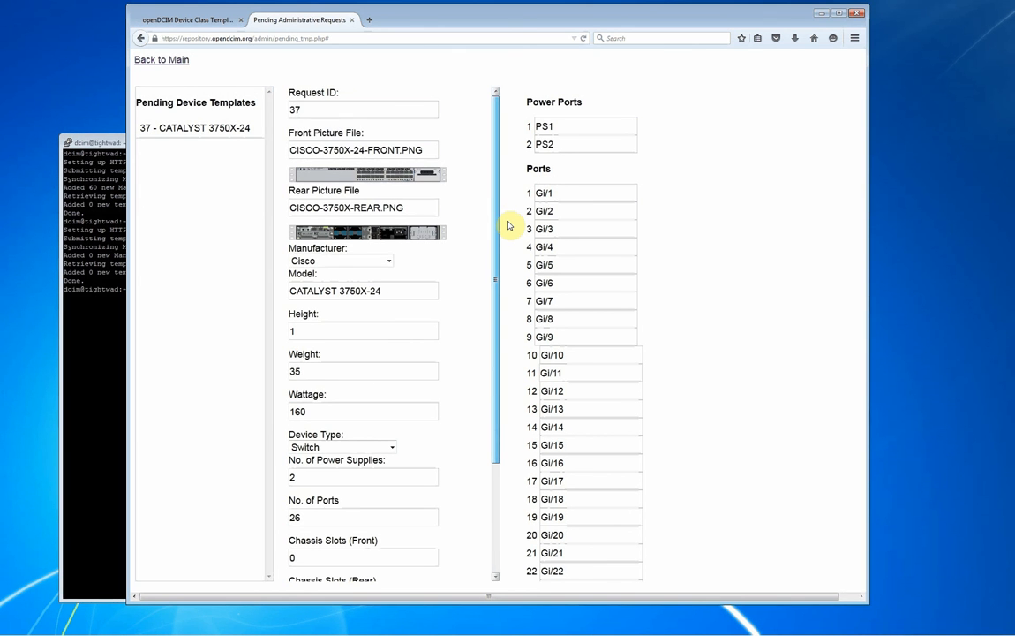
scroll("down", 3)
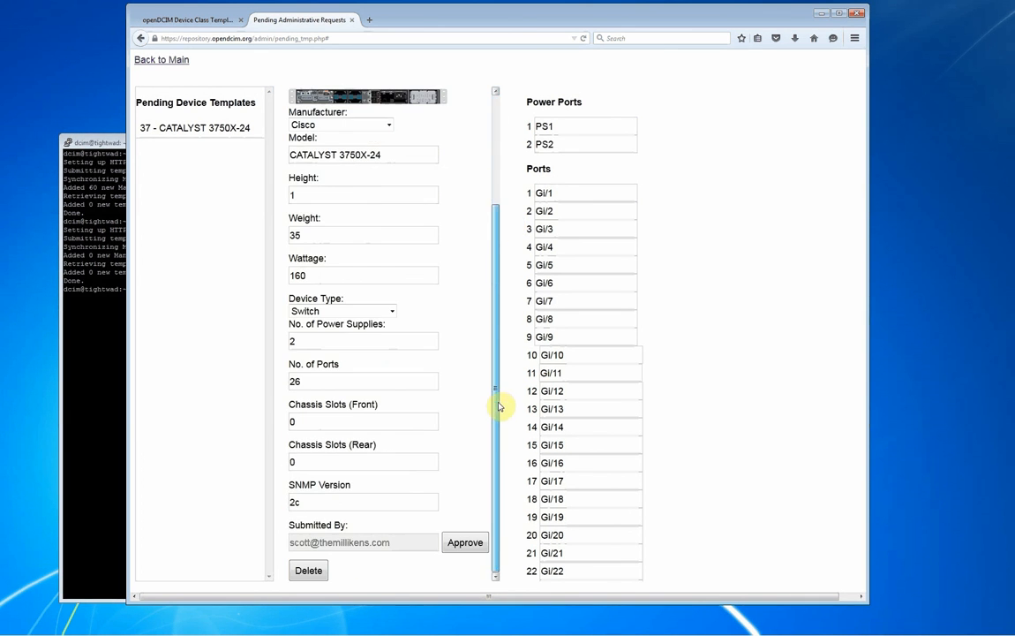
left_click(467, 542)
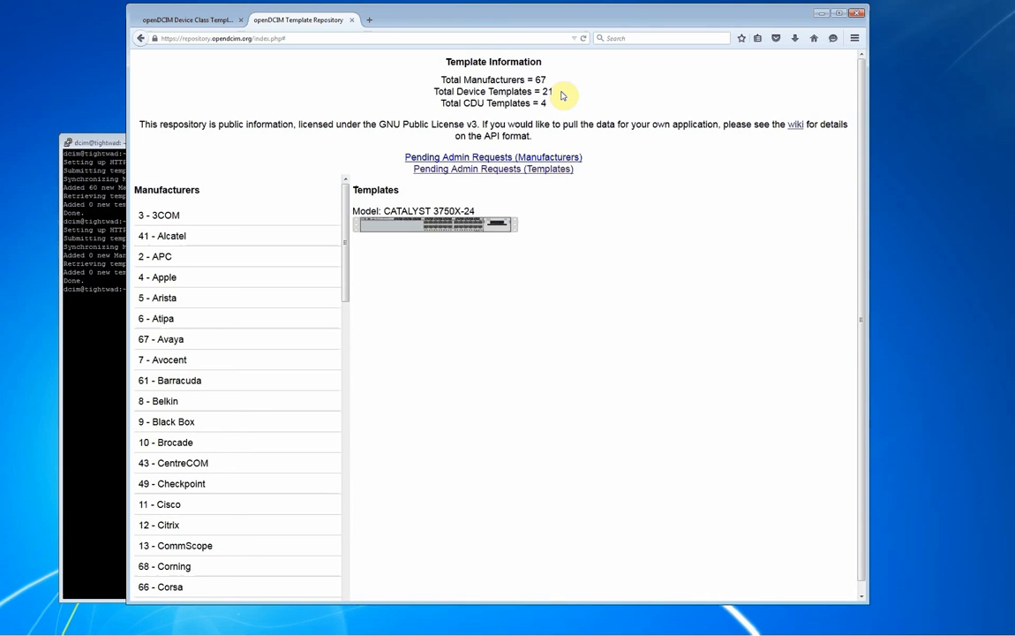
mouse_move(547, 238)
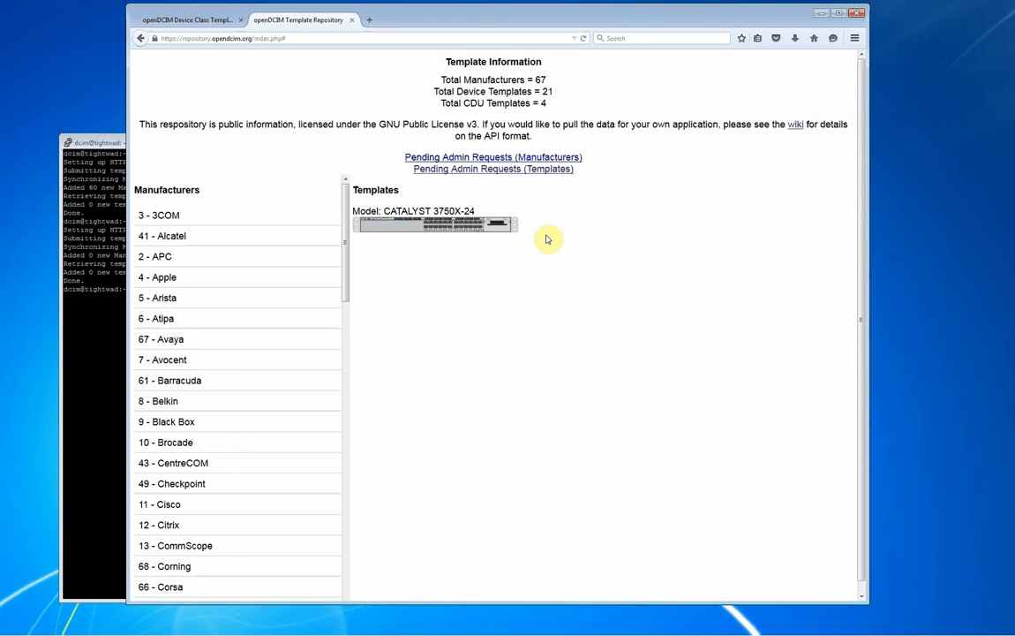
mouse_move(277, 103)
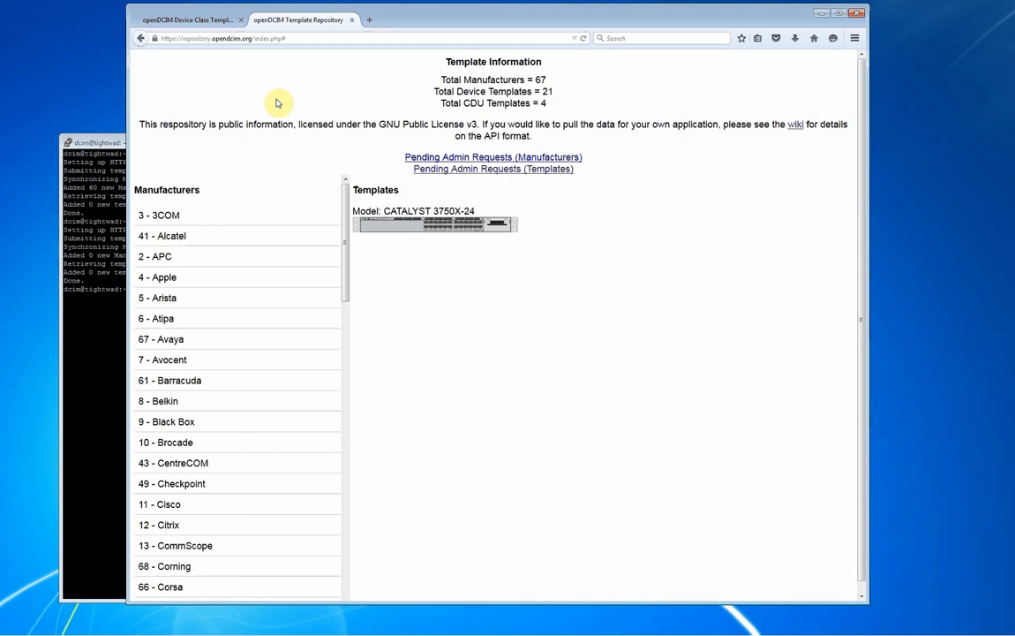
mouse_move(439, 241)
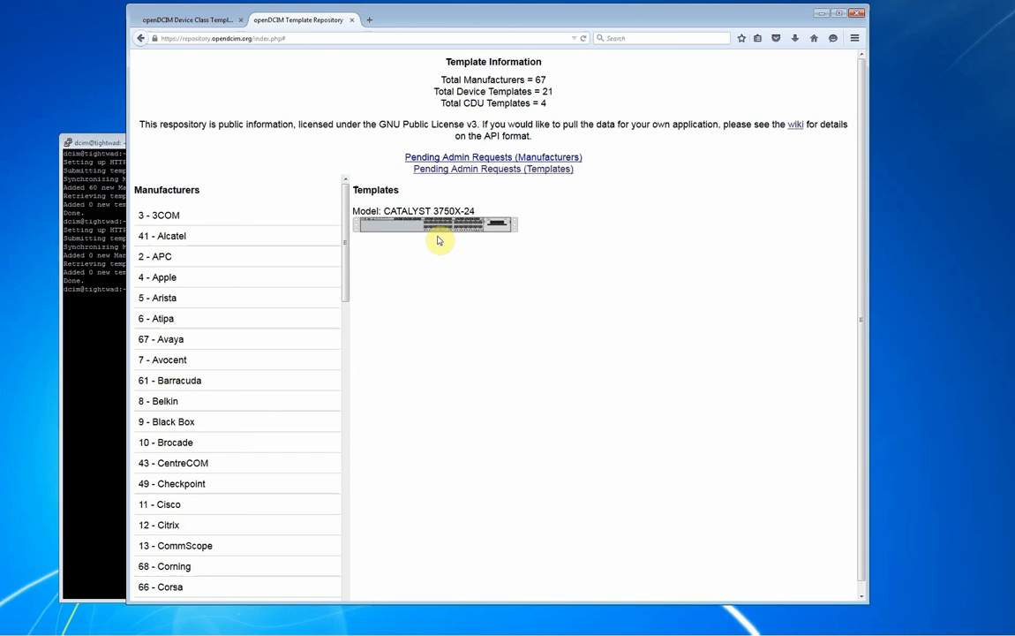
mouse_move(491, 255)
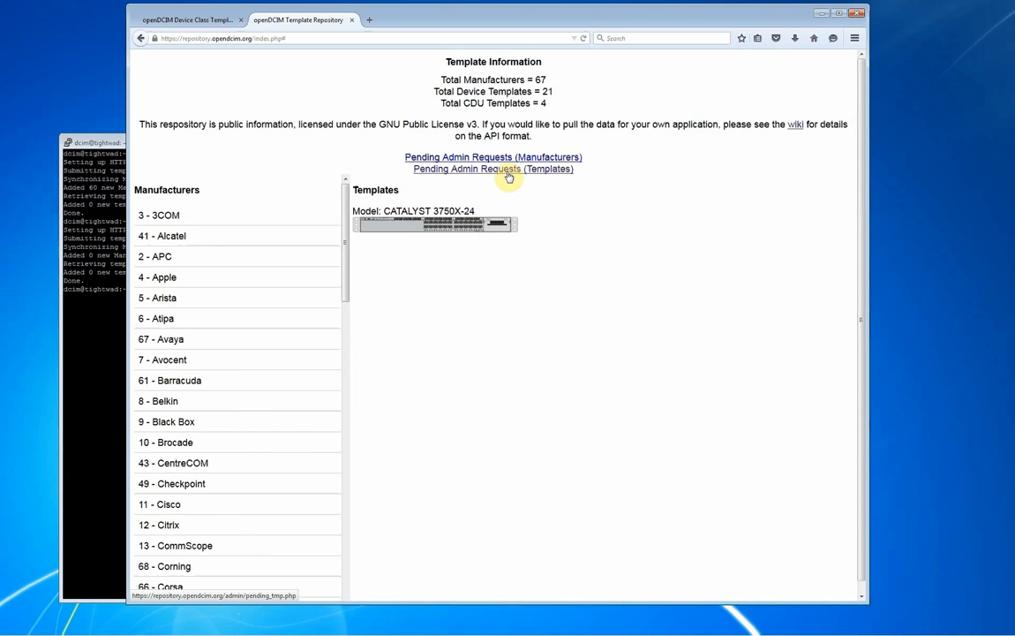
mouse_move(576, 228)
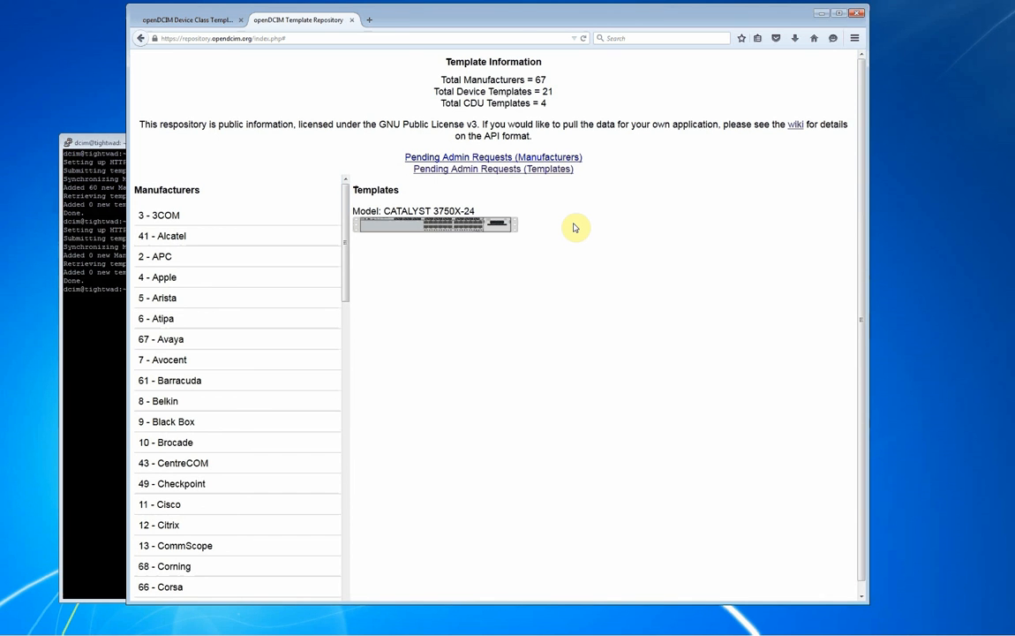
mouse_move(590, 233)
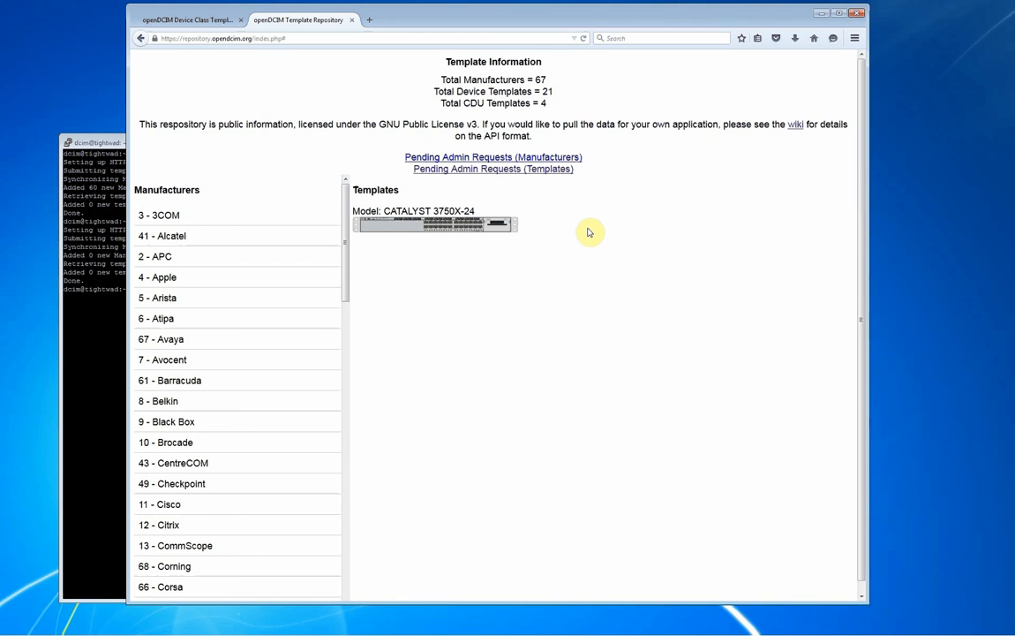
mouse_move(238, 74)
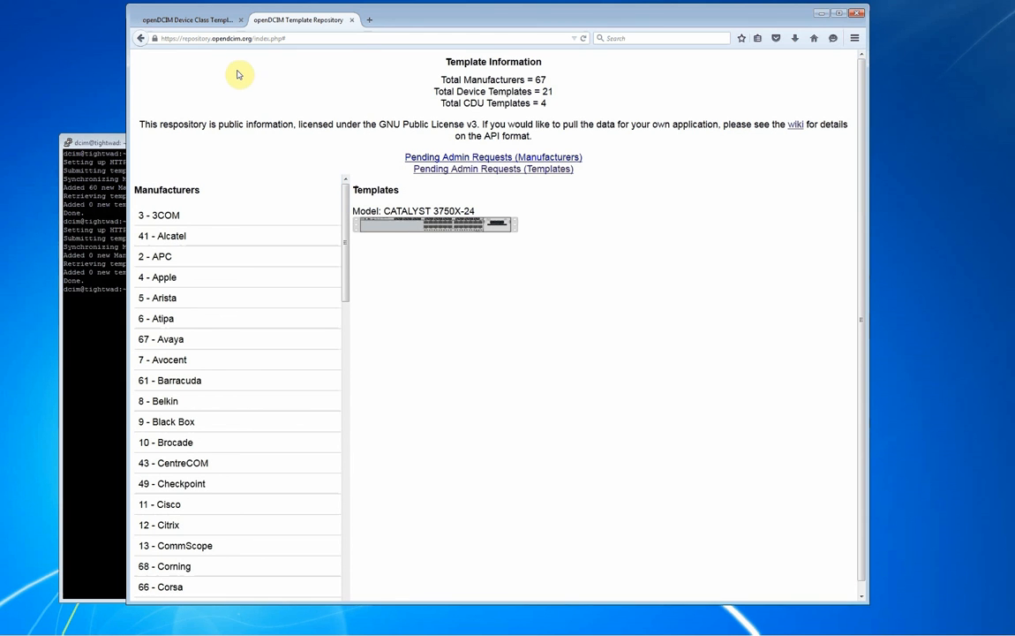